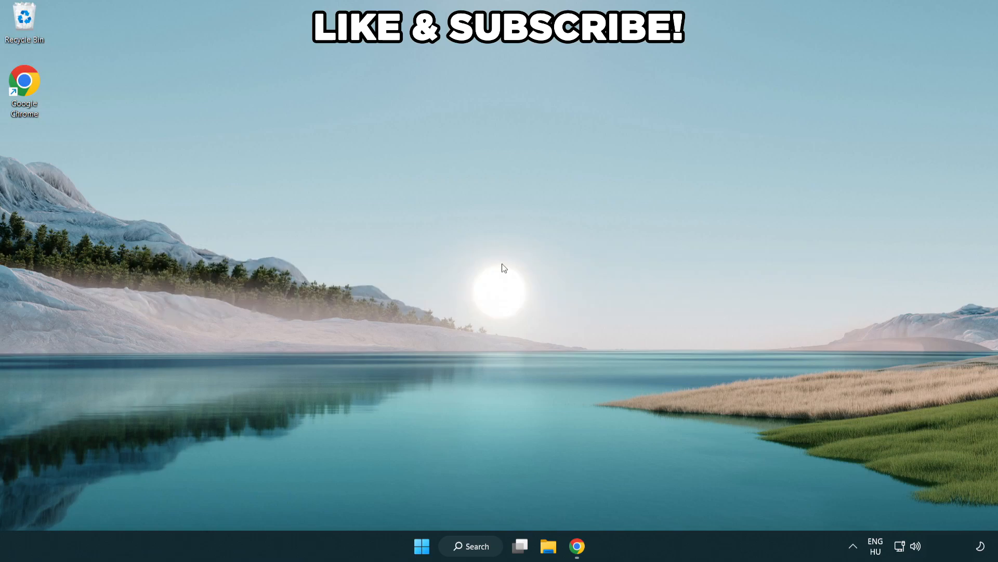
pyautogui.moveTo(482, 546)
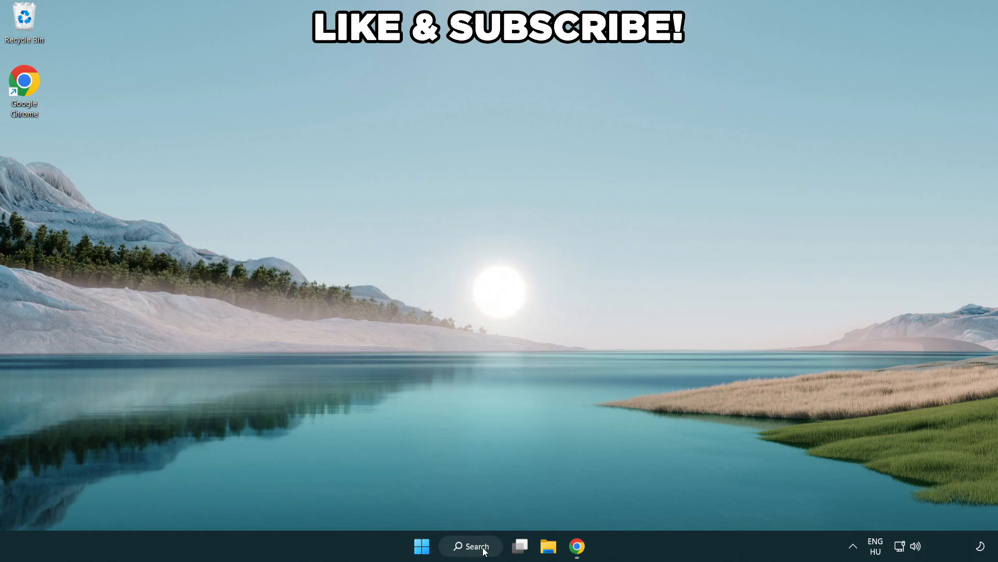
# Search Windows for 'edit power plan' to surface the Control Panel entry
pyautogui.click(470, 545)
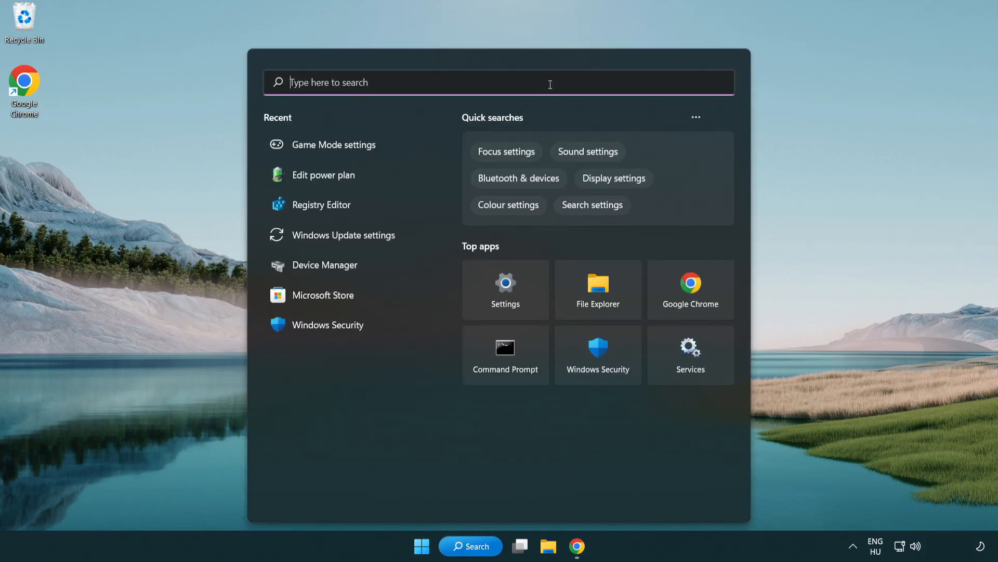
pyautogui.write('edit power')
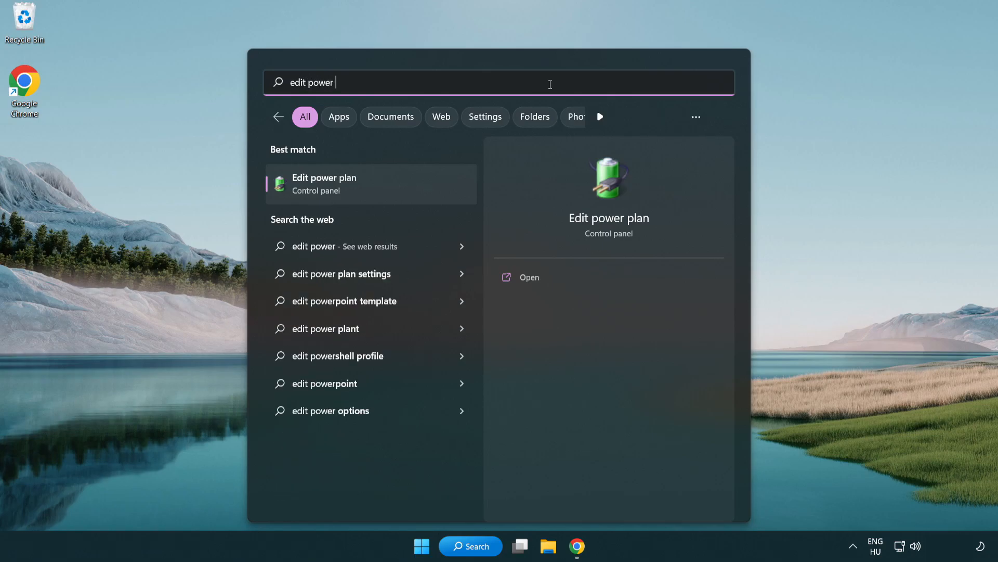
pyautogui.write('plan')
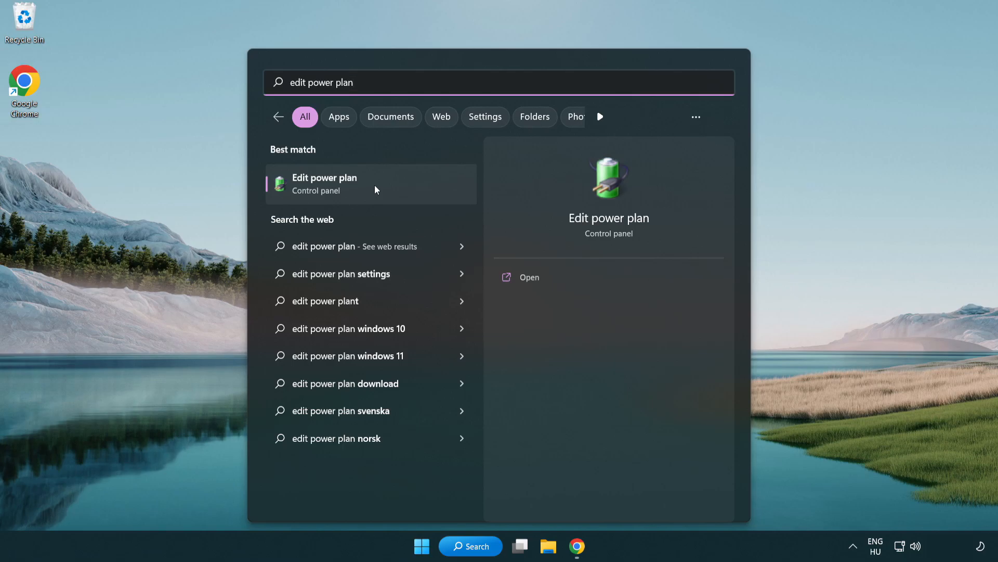
# Set High performance as the active plan in Power Options and close the window
pyautogui.click(323, 184)
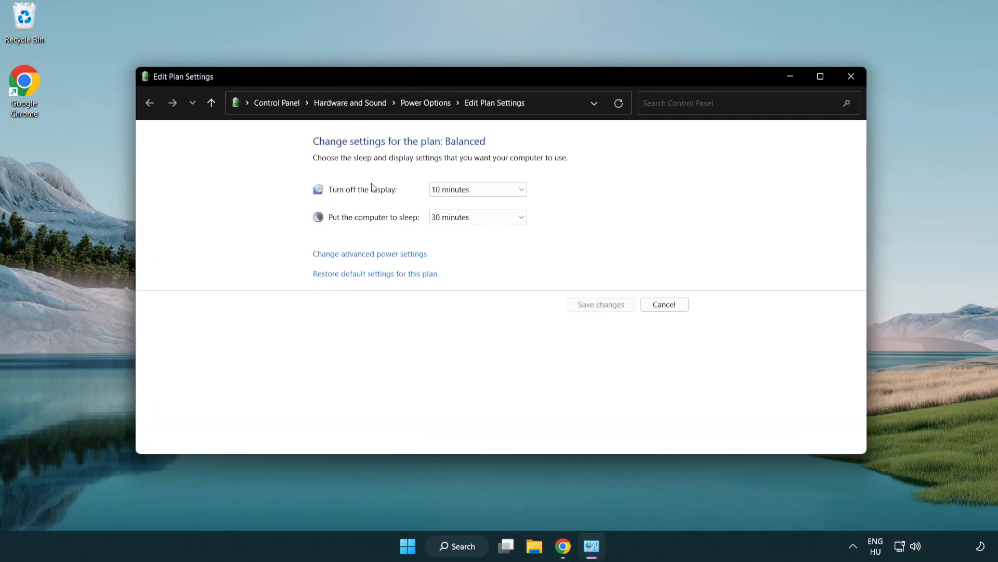
pyautogui.moveTo(425, 103)
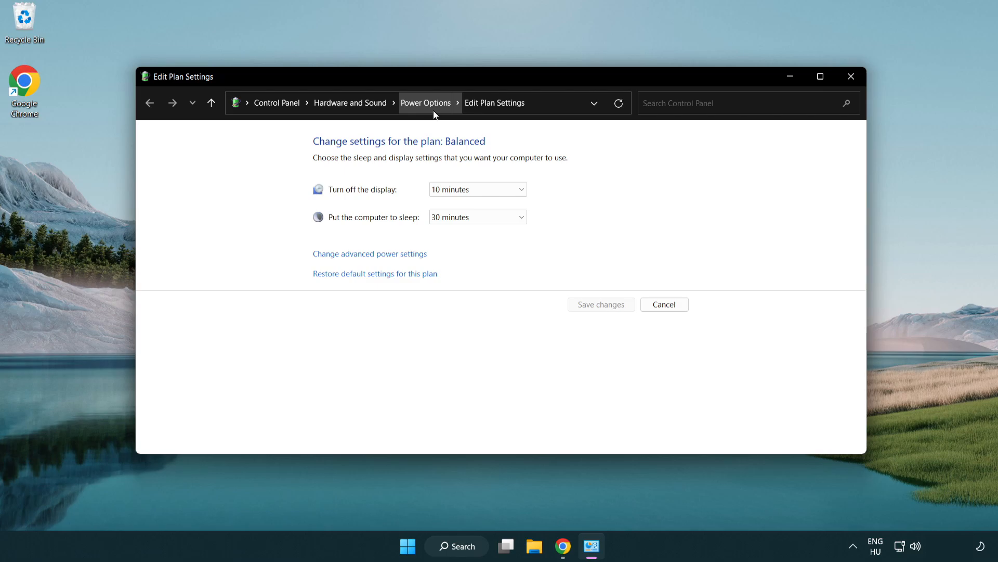
pyautogui.click(425, 102)
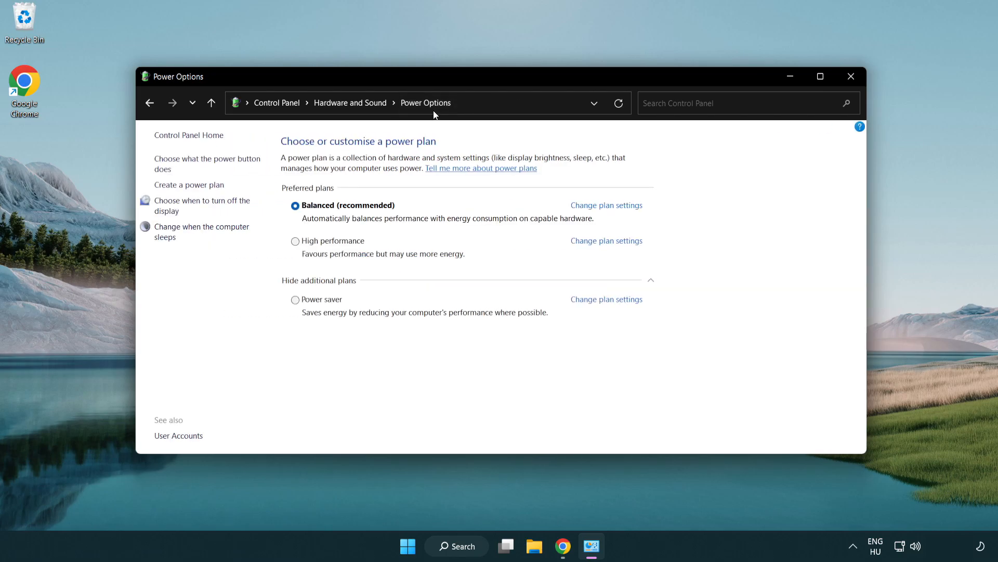
pyautogui.moveTo(340, 247)
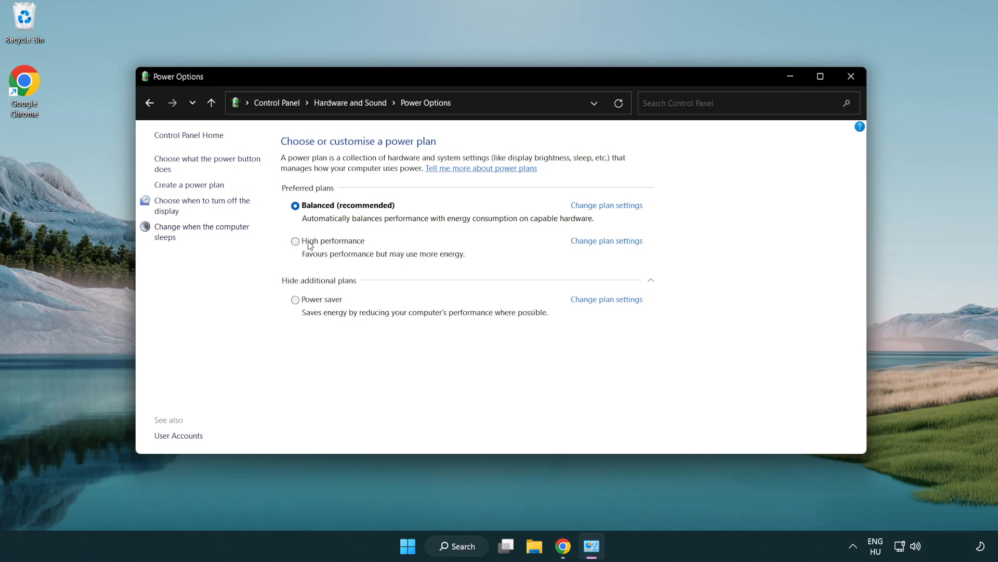
pyautogui.click(295, 241)
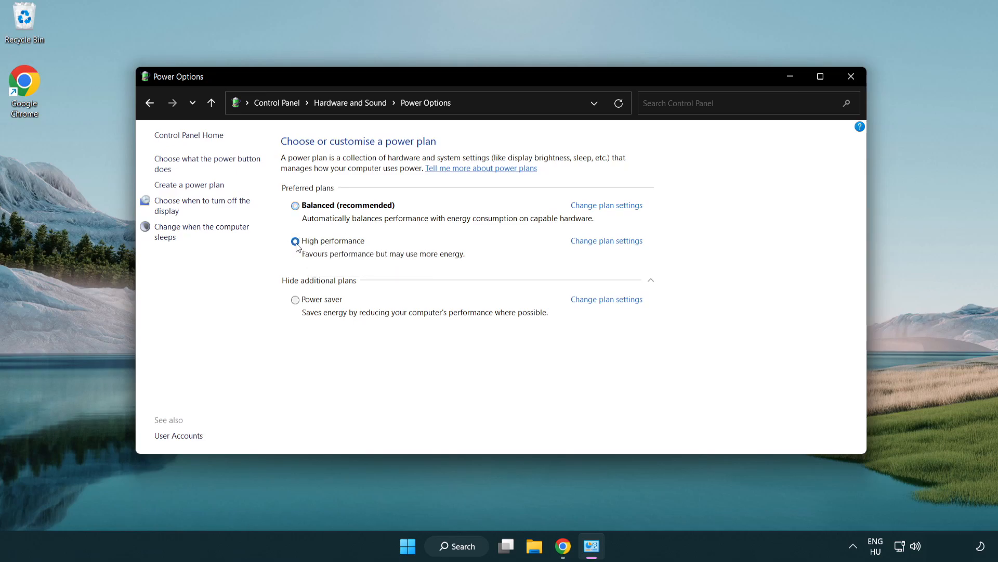
pyautogui.click(295, 241)
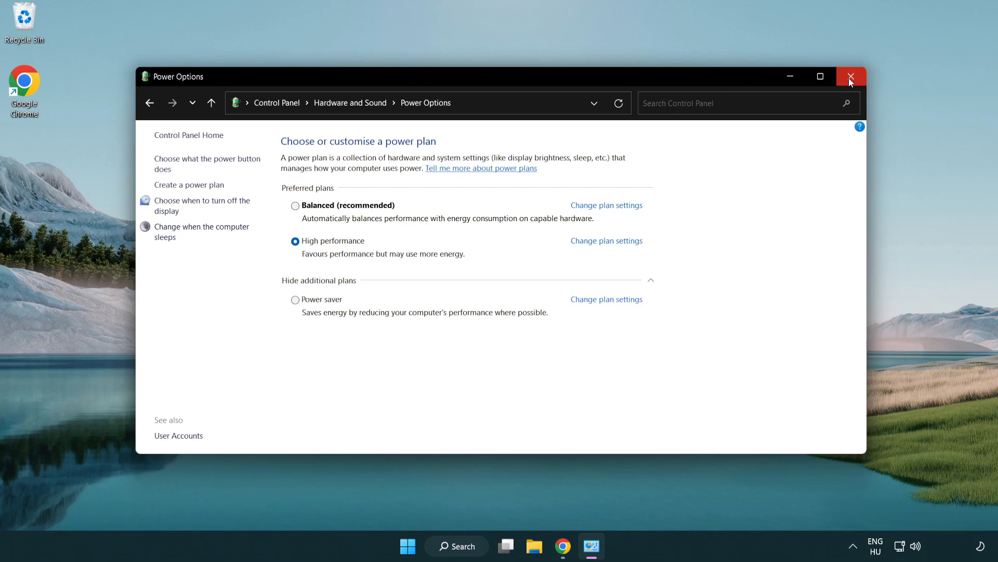
pyautogui.click(851, 76)
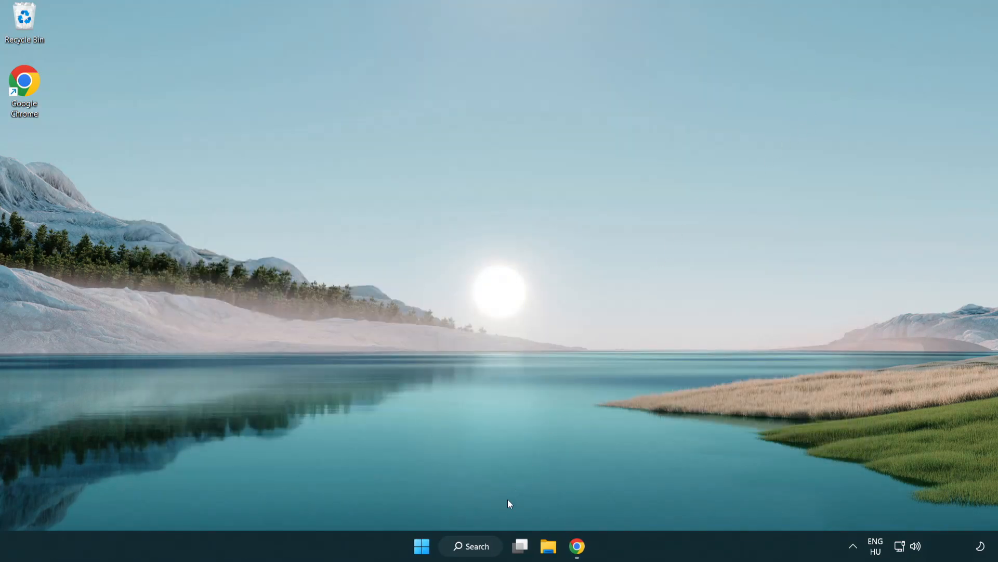
# Open Device Manager via search, centre it, and expand Display adapters to show VMware SVGA 3D
pyautogui.click(470, 545)
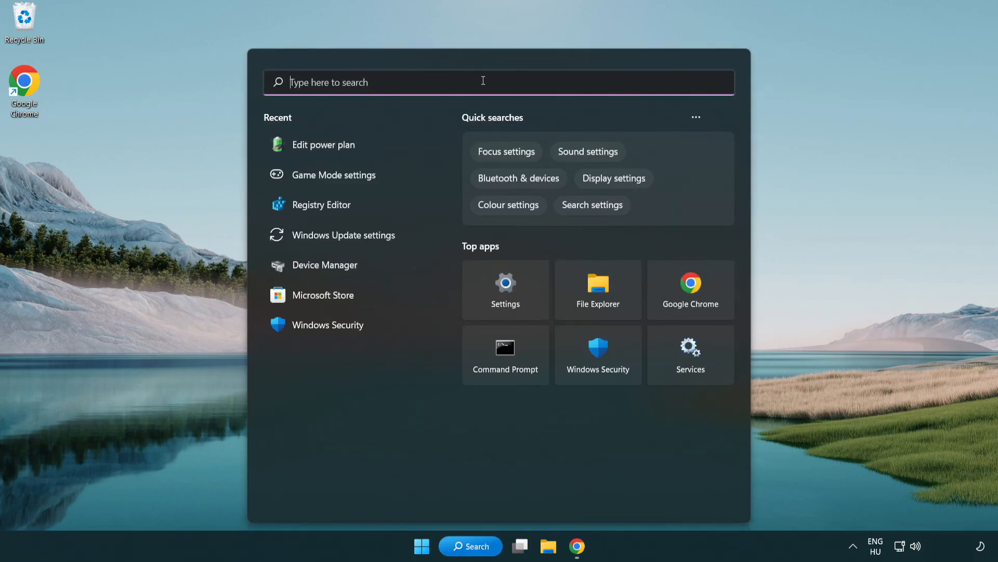
pyautogui.write('device manager')
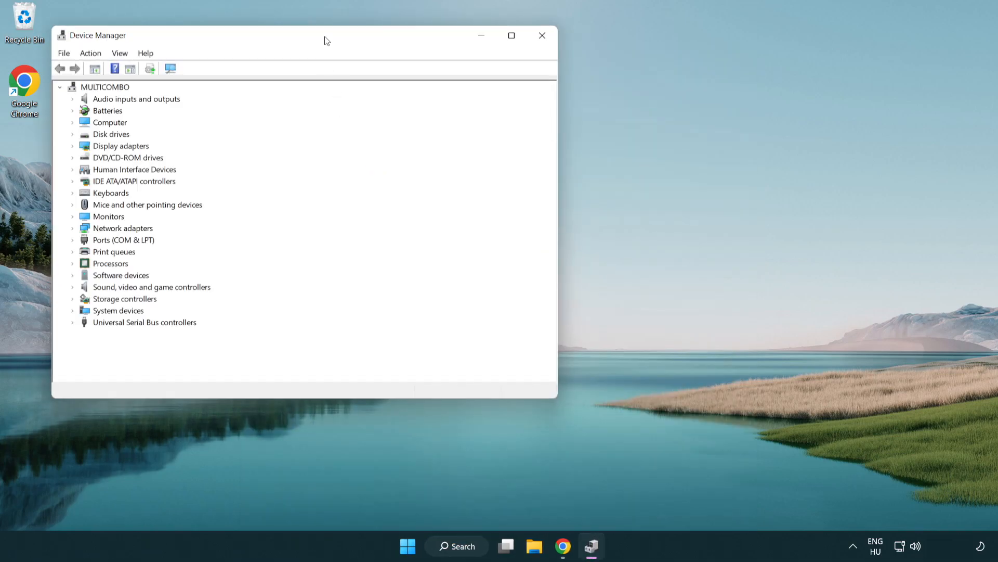
pyautogui.moveTo(325, 35); pyautogui.dragTo(481, 89)
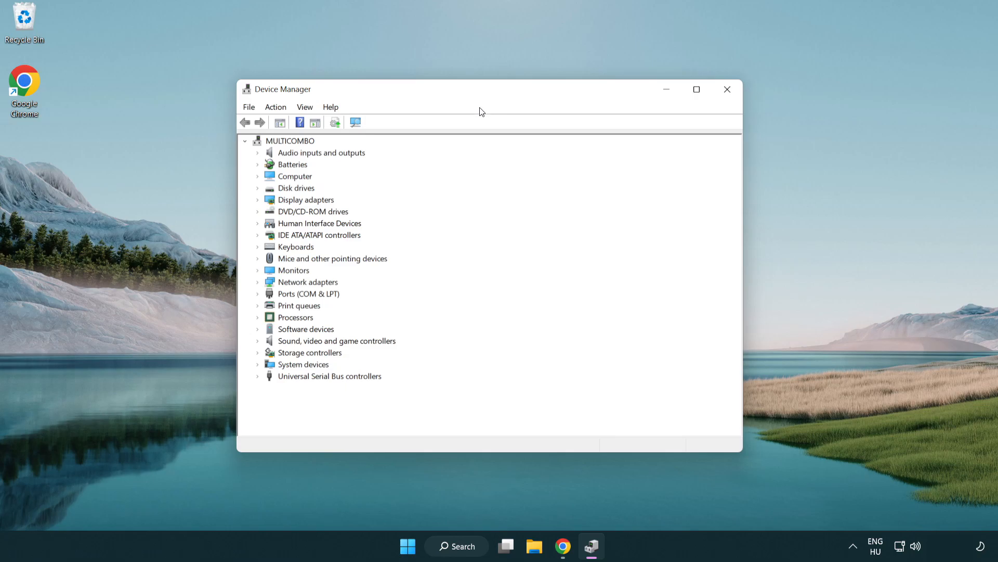
pyautogui.click(306, 199)
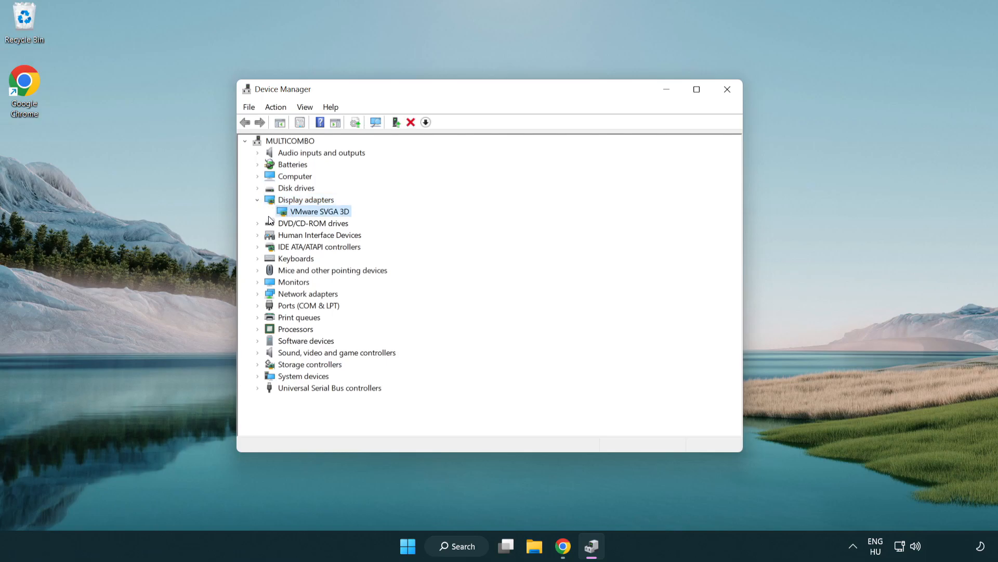
pyautogui.moveTo(314, 215)
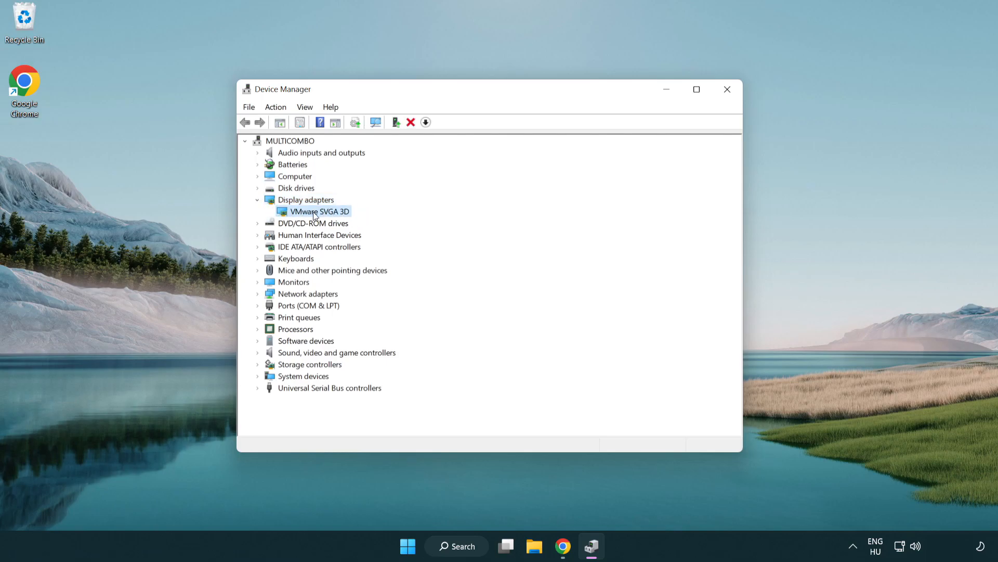
# Auto-search for a VMware SVGA 3D driver, confirming the best is installed, then close Device Manager
pyautogui.rightClick(318, 211)
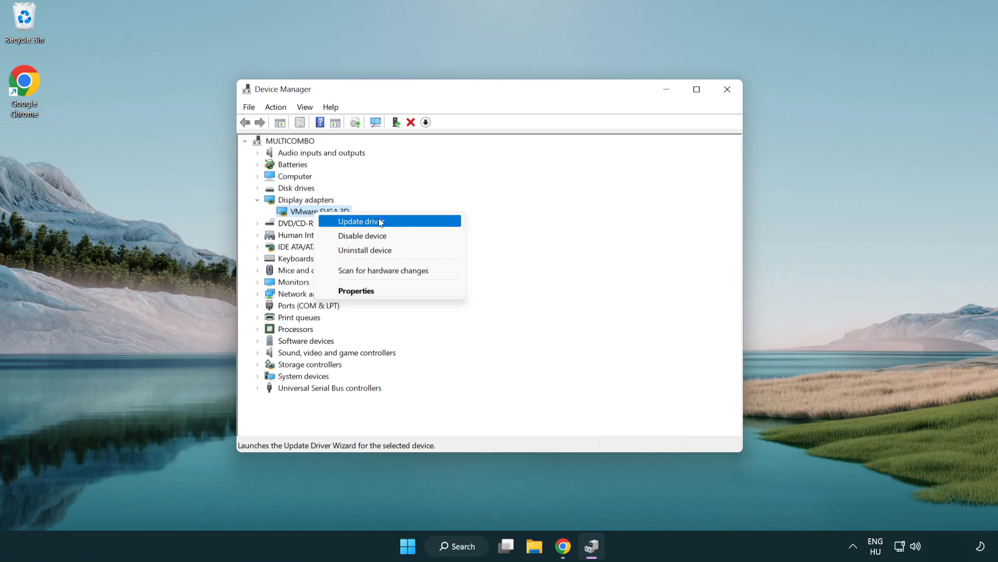
pyautogui.click(359, 221)
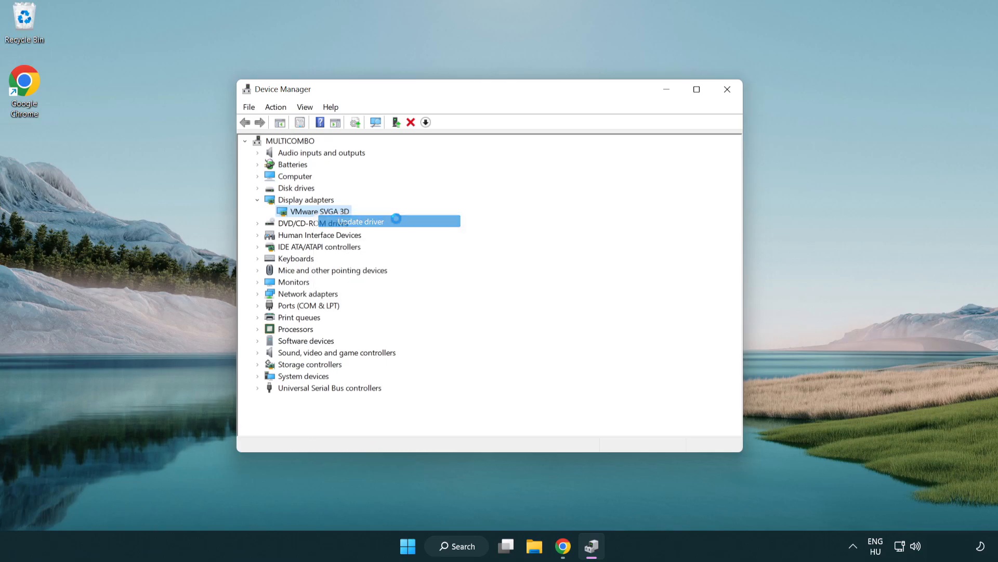
pyautogui.click(360, 221)
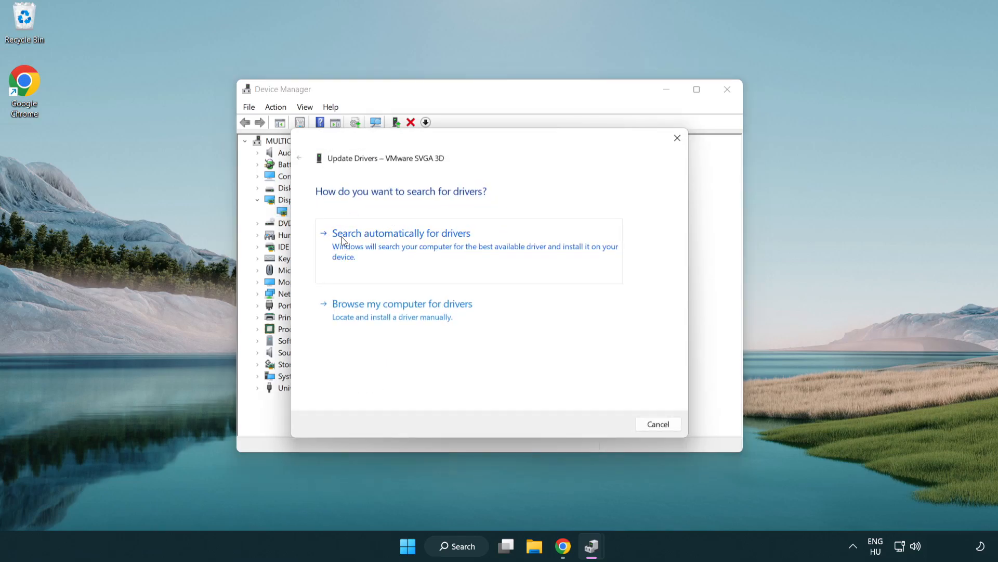
pyautogui.moveTo(409, 245)
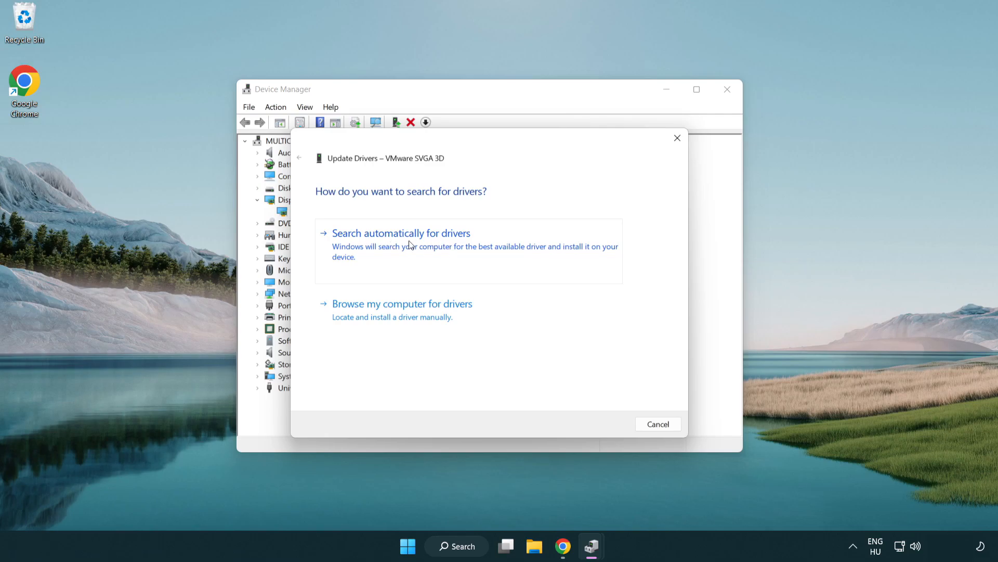
pyautogui.click(401, 233)
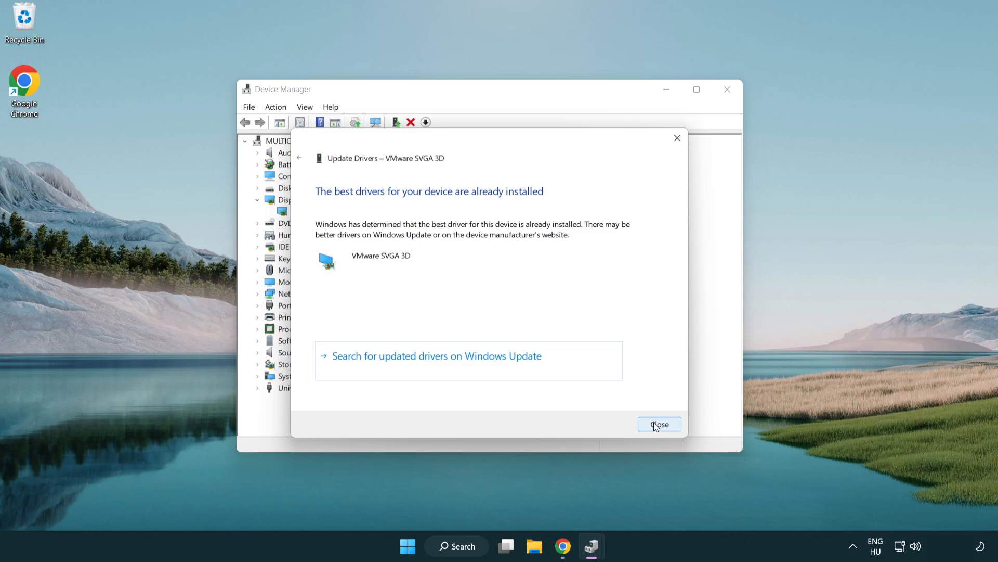
pyautogui.click(659, 424)
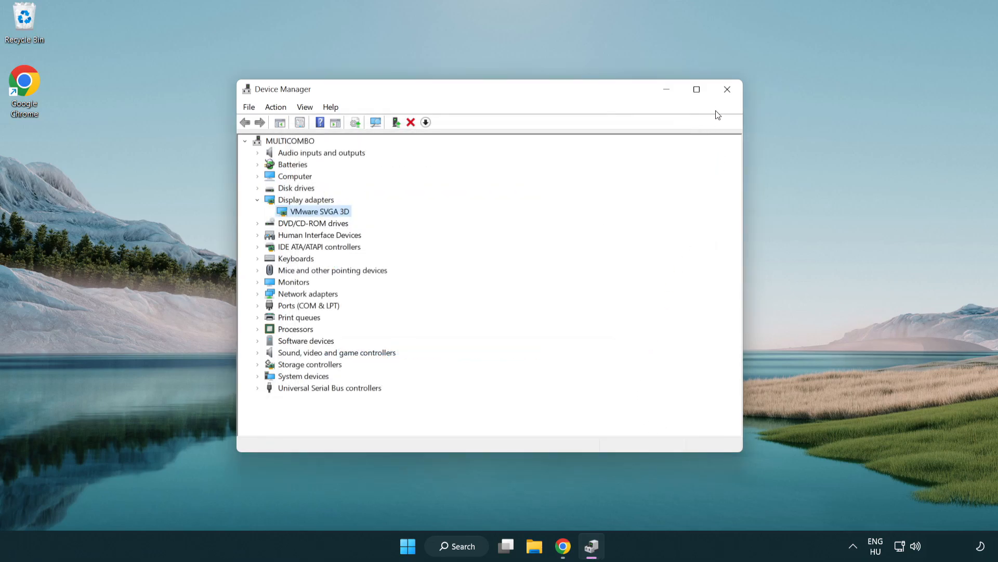
pyautogui.moveTo(726, 88)
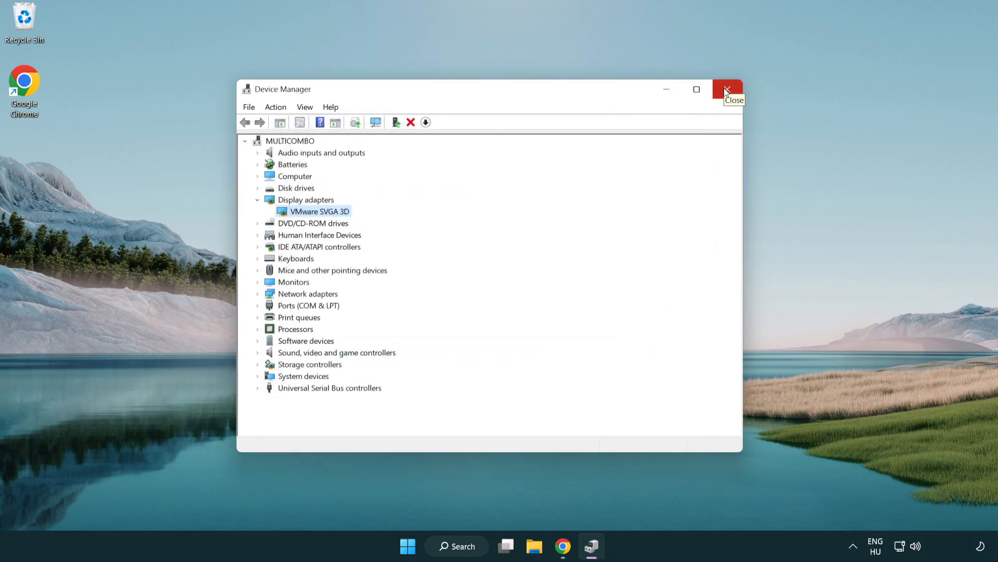
pyautogui.click(728, 89)
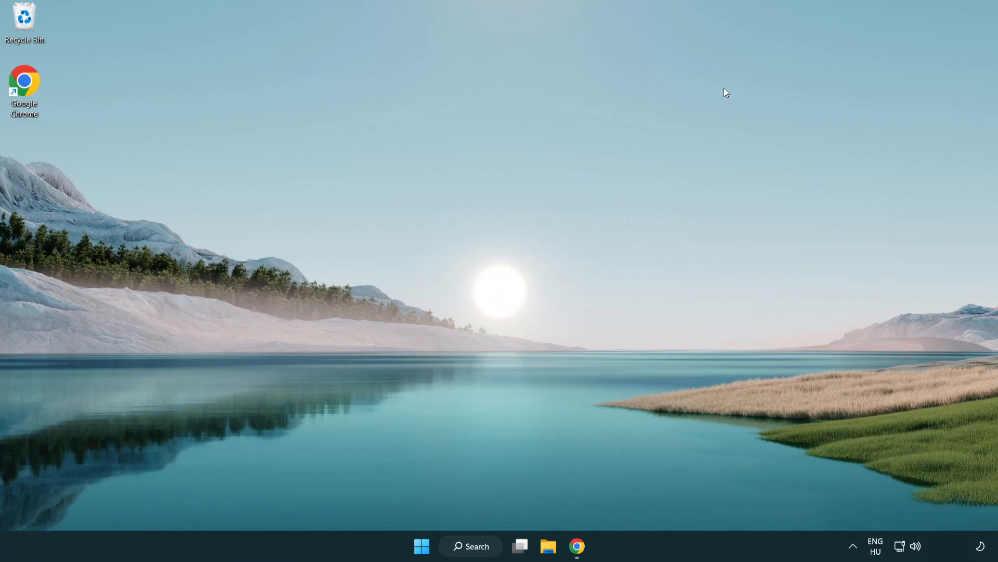
pyautogui.moveTo(474, 545)
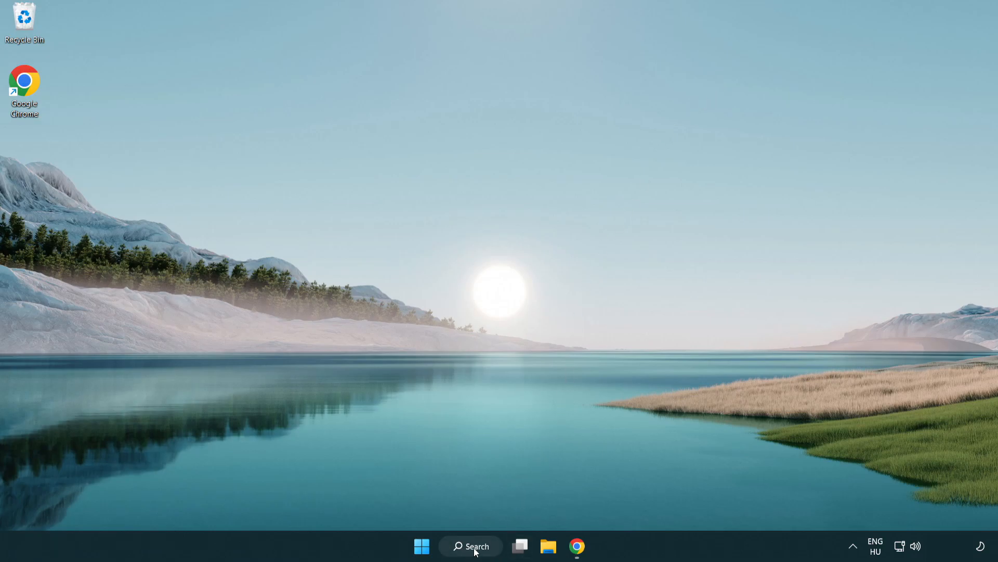
# Go to Gaming > Game Mode in Settings and switch Game Mode On
pyautogui.click(470, 545)
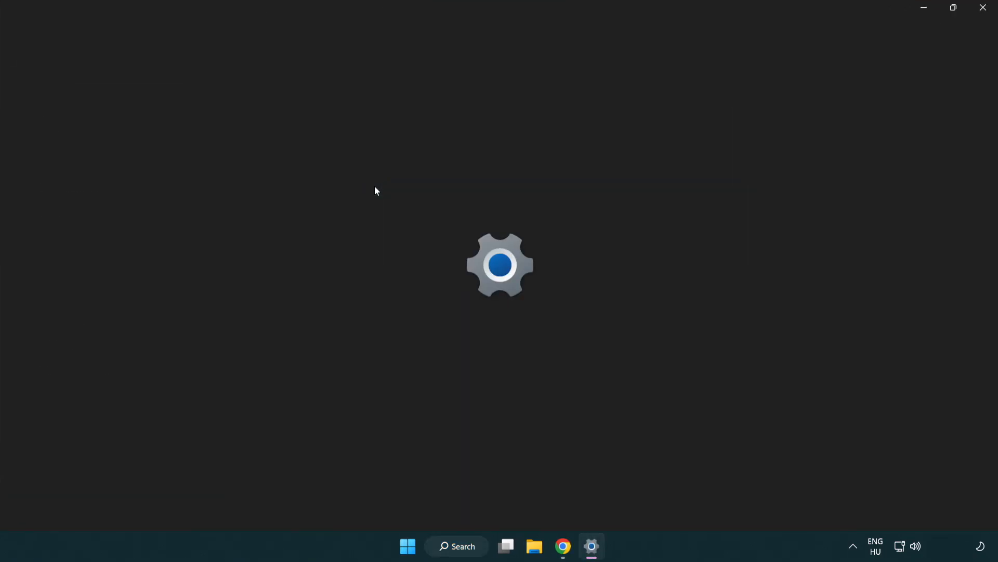
pyautogui.click(590, 546)
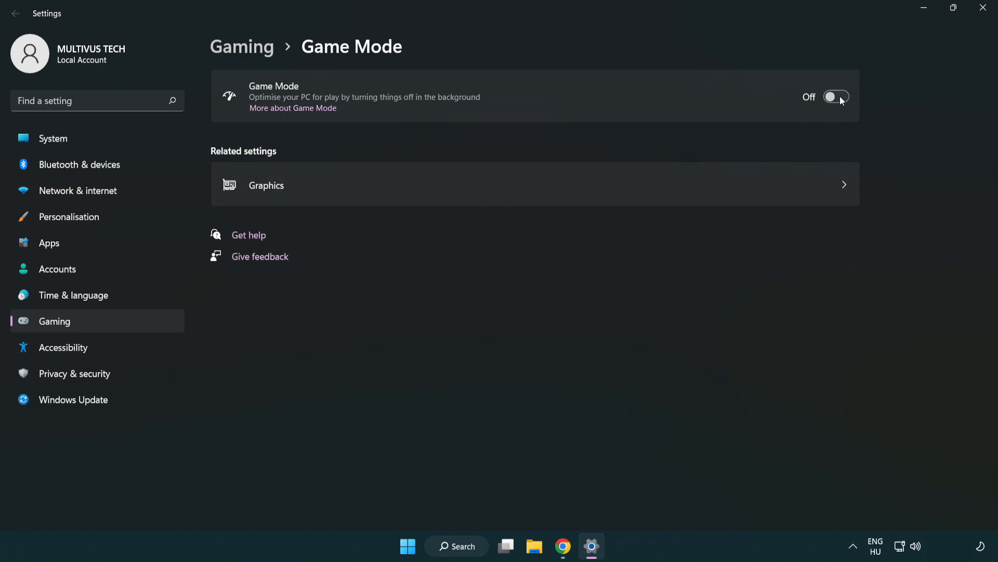
pyautogui.click(836, 97)
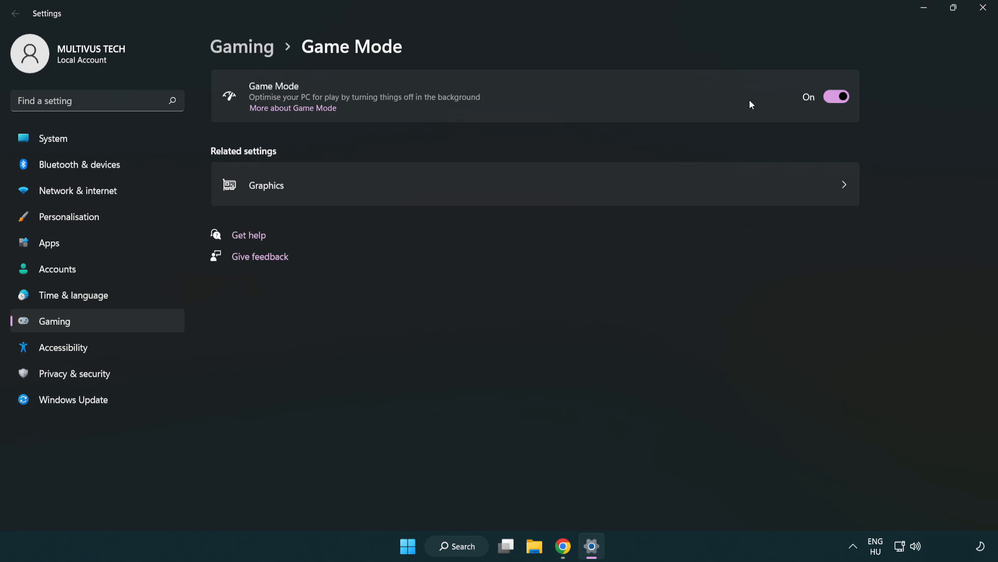
pyautogui.moveTo(384, 101)
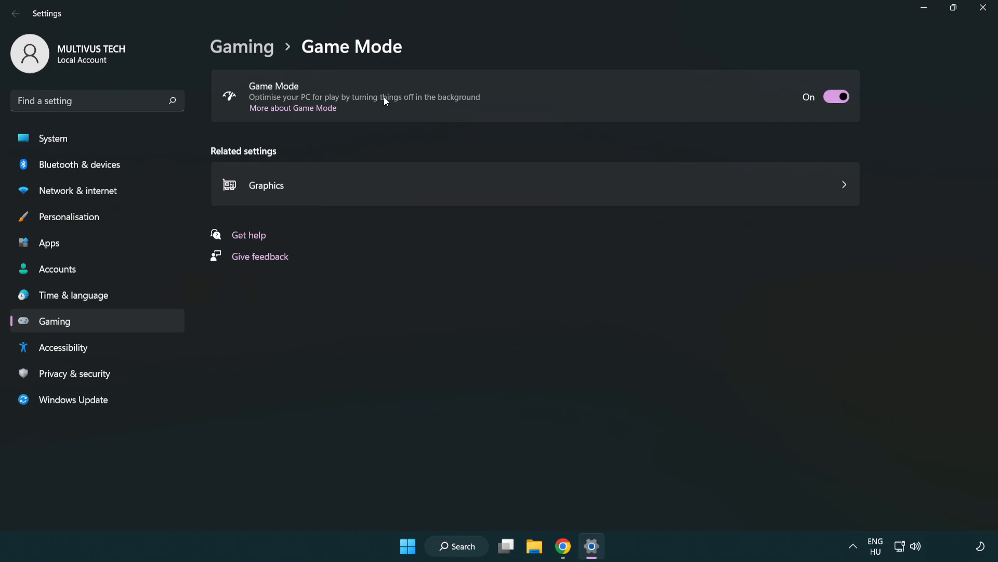
pyautogui.moveTo(260, 56)
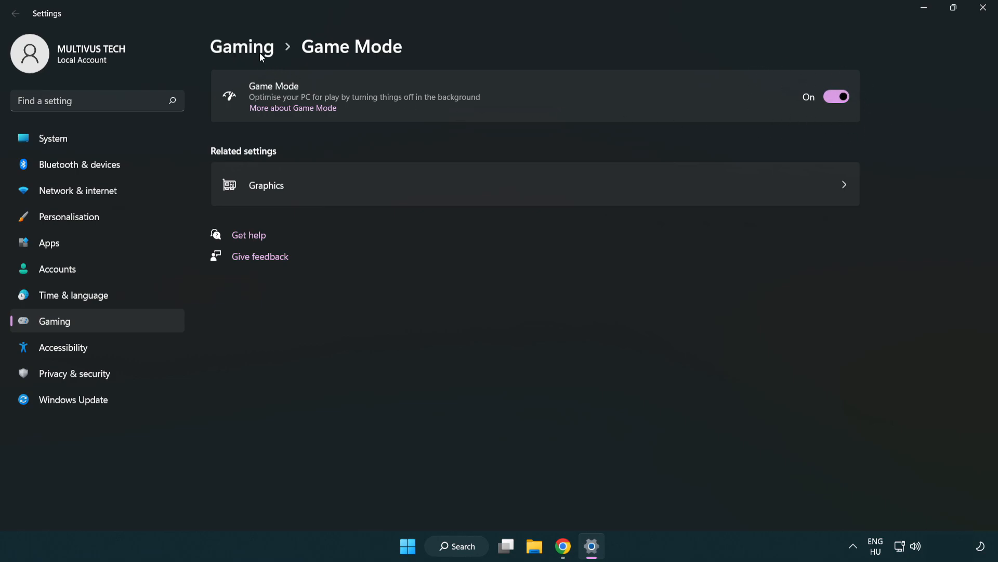
# Switch off the Xbox Game Bar controller-button option and close Settings
pyautogui.click(241, 46)
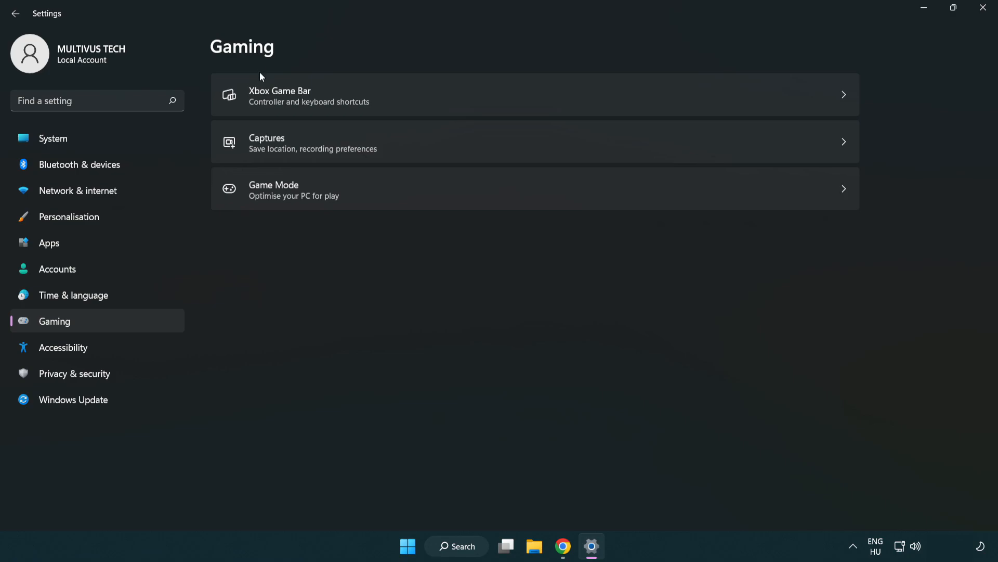
pyautogui.moveTo(442, 97)
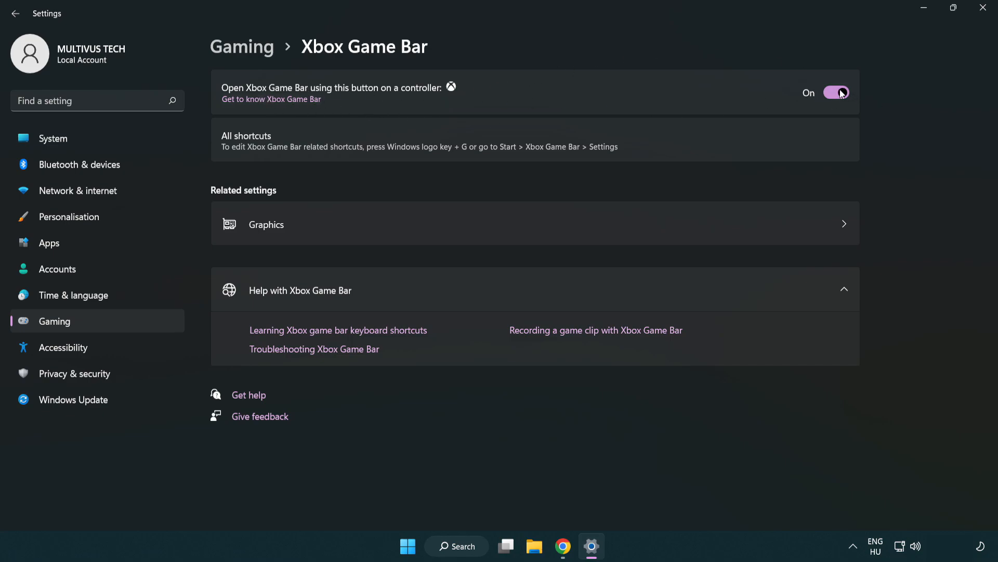
pyautogui.click(837, 93)
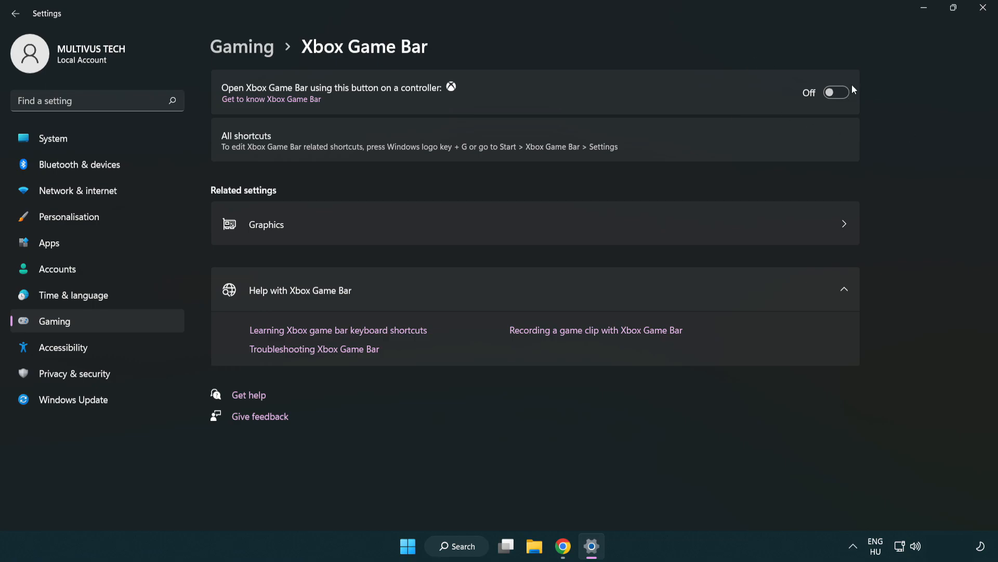
pyautogui.moveTo(970, 25)
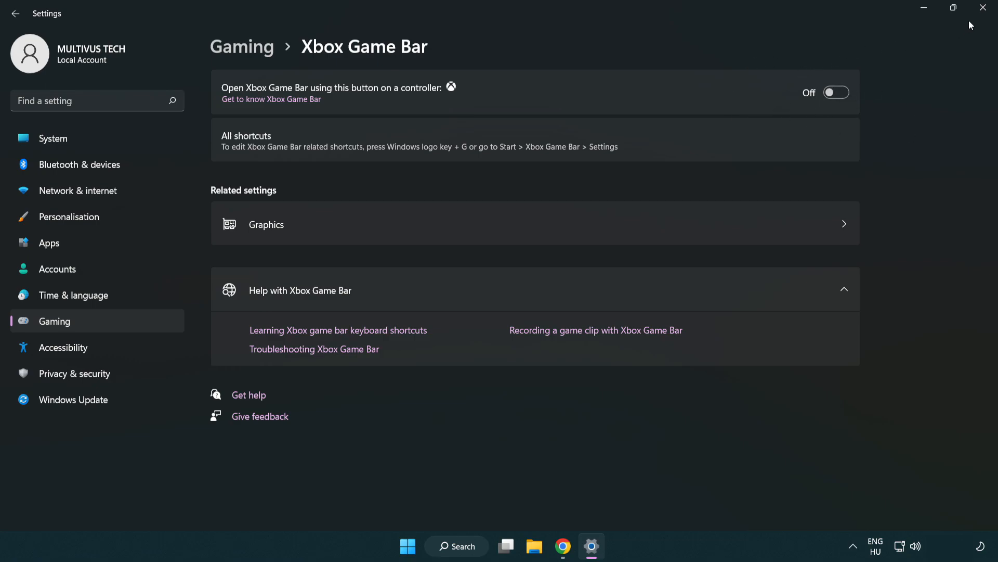
pyautogui.moveTo(984, 8)
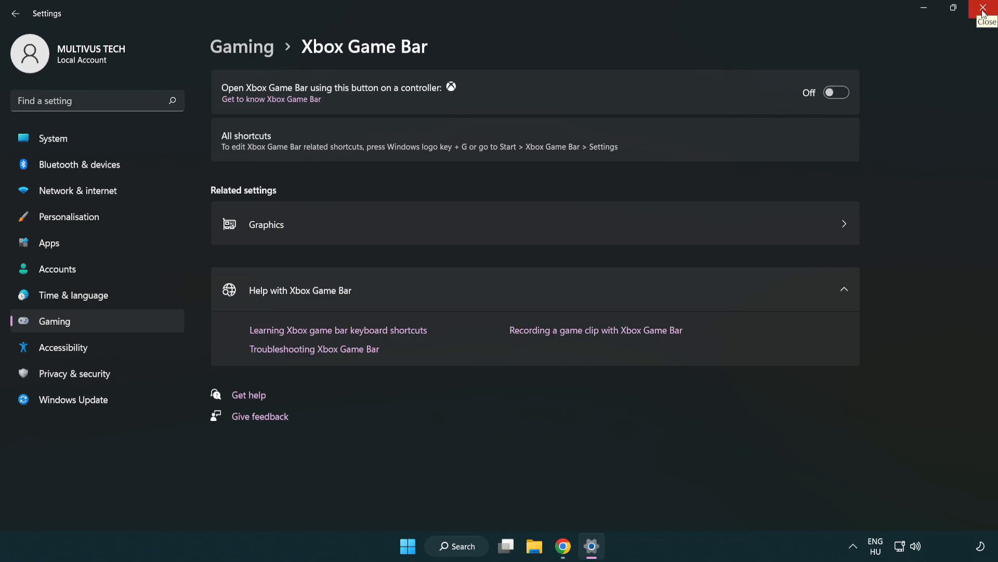
pyautogui.click(986, 9)
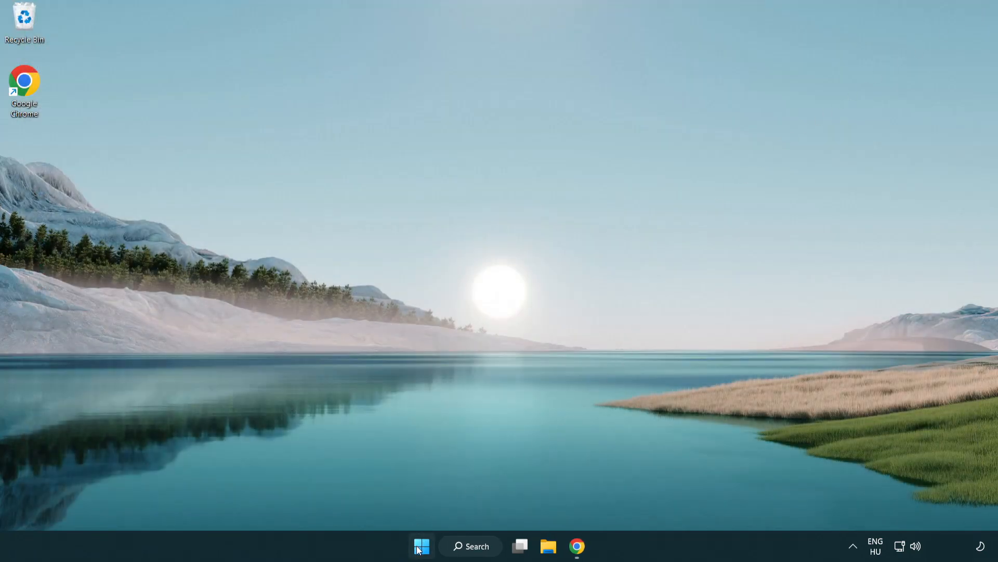
# Launch Task Manager from the Start button's quick-link menu and browse the Processes list
pyautogui.rightClick(420, 546)
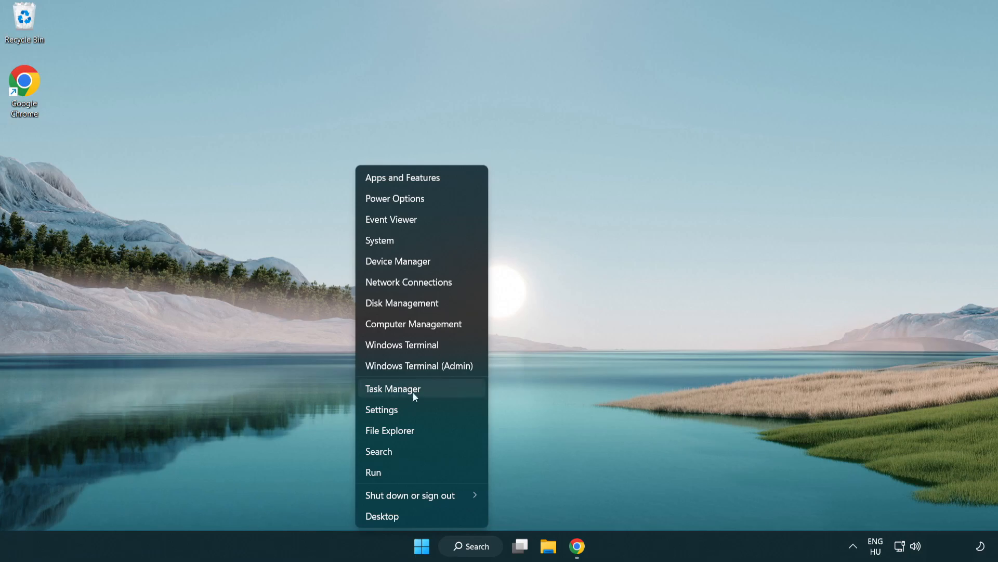
pyautogui.click(439, 391)
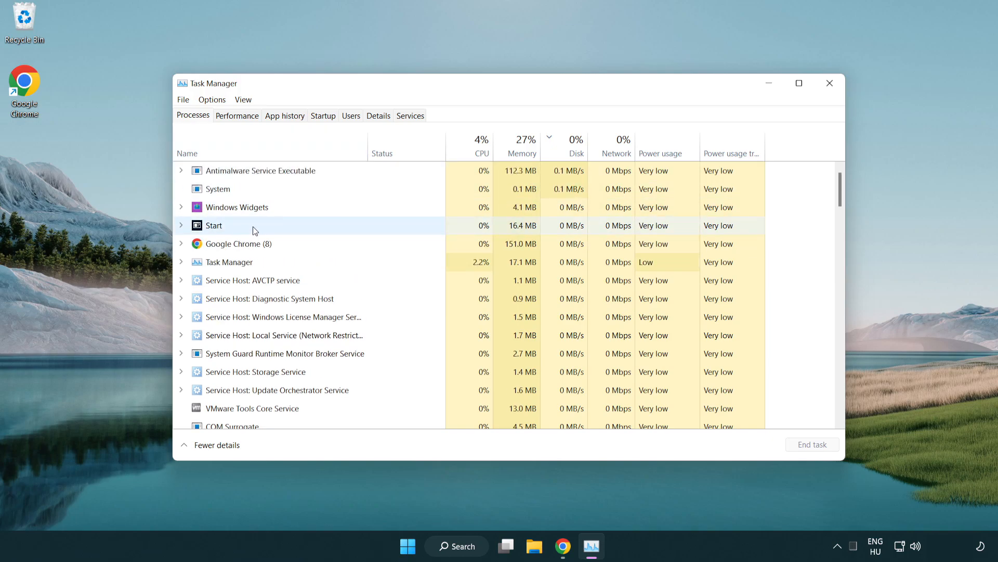
pyautogui.click(238, 243)
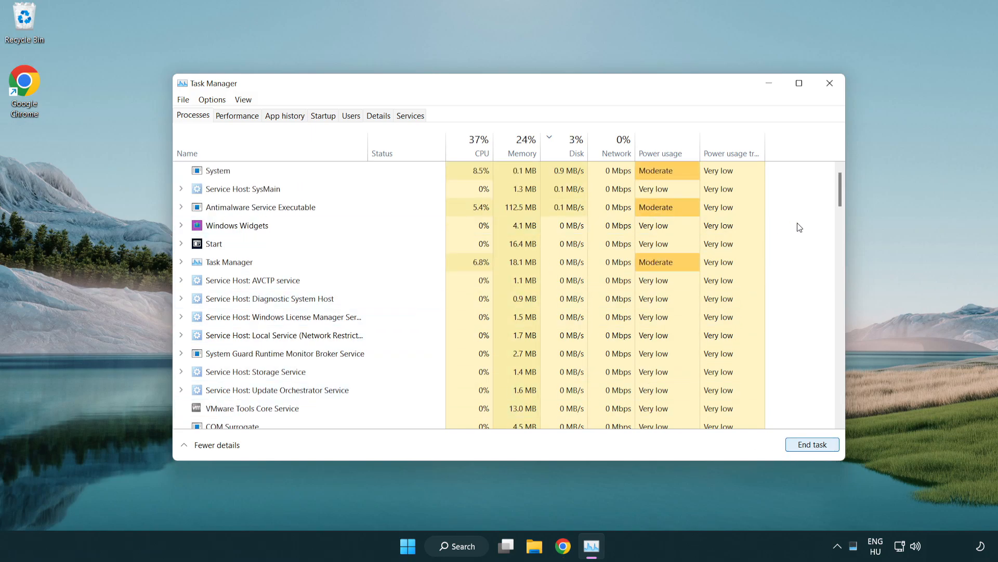
pyautogui.scroll(-3)
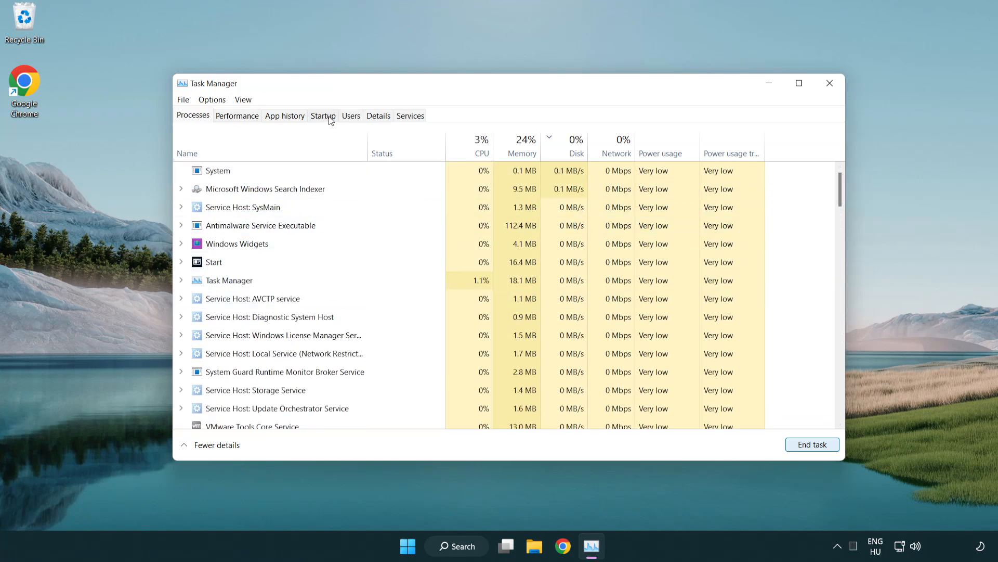
# Disable Cortana, Phone Link and Terminal under Startup apps, then close Task Manager
pyautogui.click(323, 115)
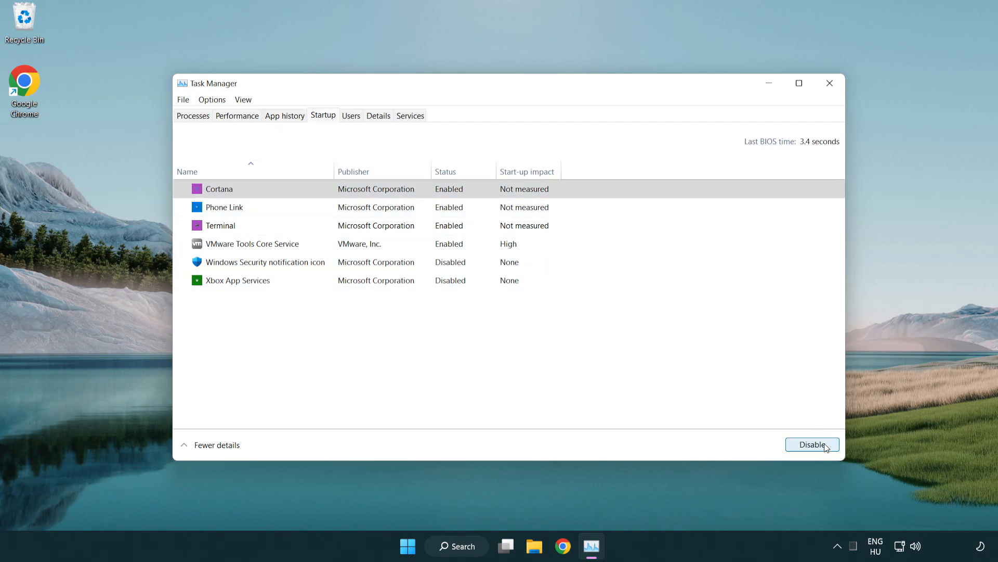
pyautogui.click(812, 444)
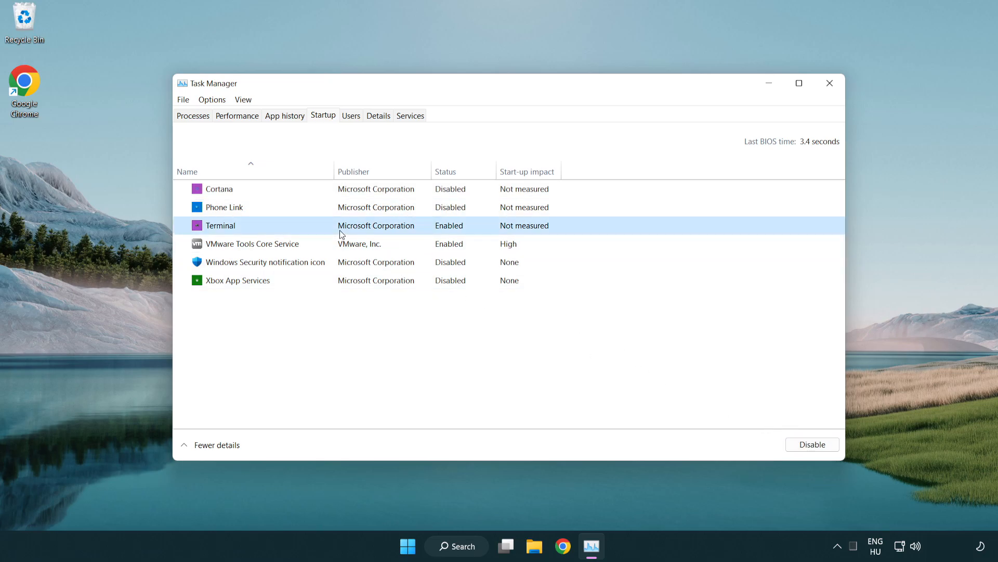
pyautogui.click(812, 444)
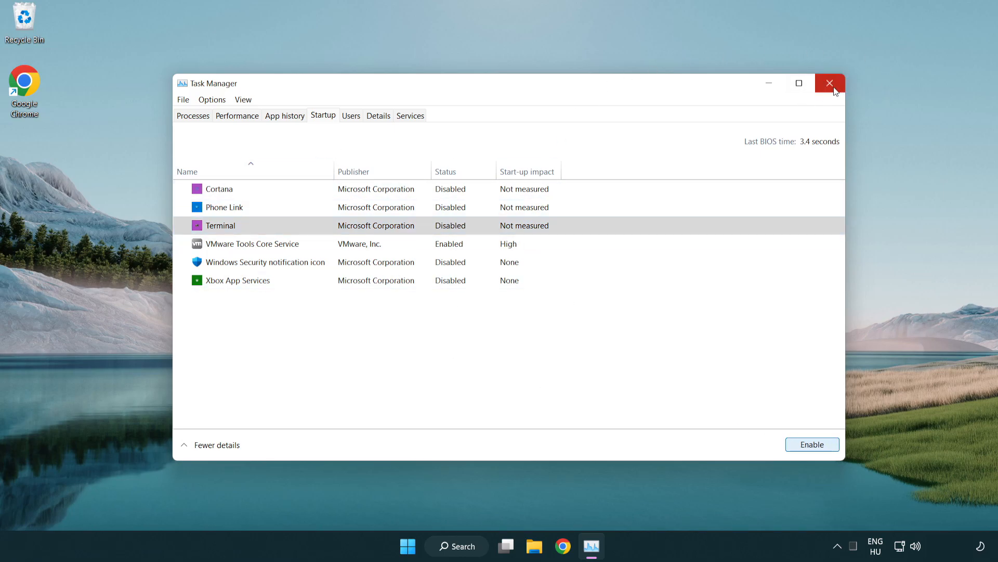
pyautogui.click(830, 83)
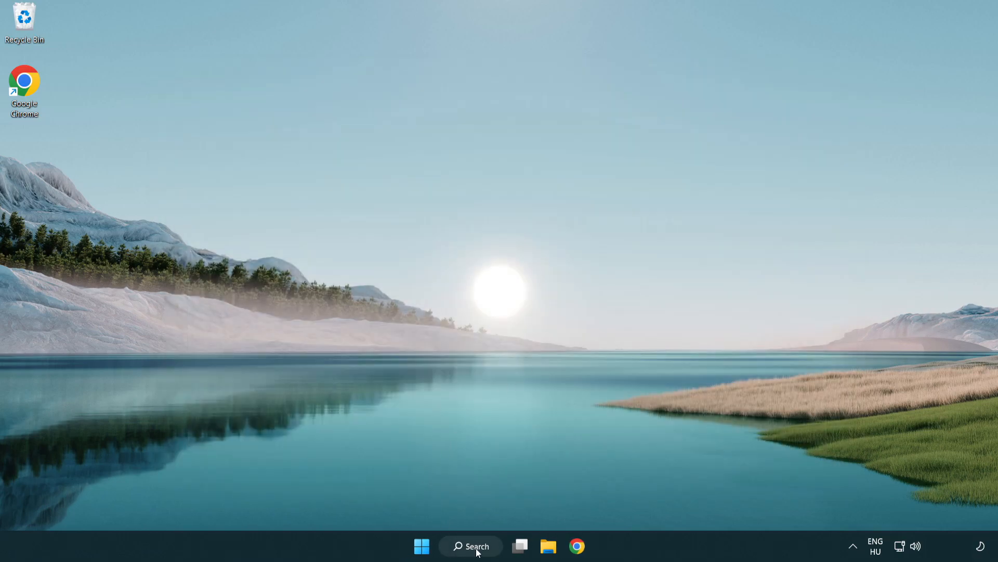
# Search 'update', run Check for updates confirming the PC is up to date, and close Settings
pyautogui.click(471, 546)
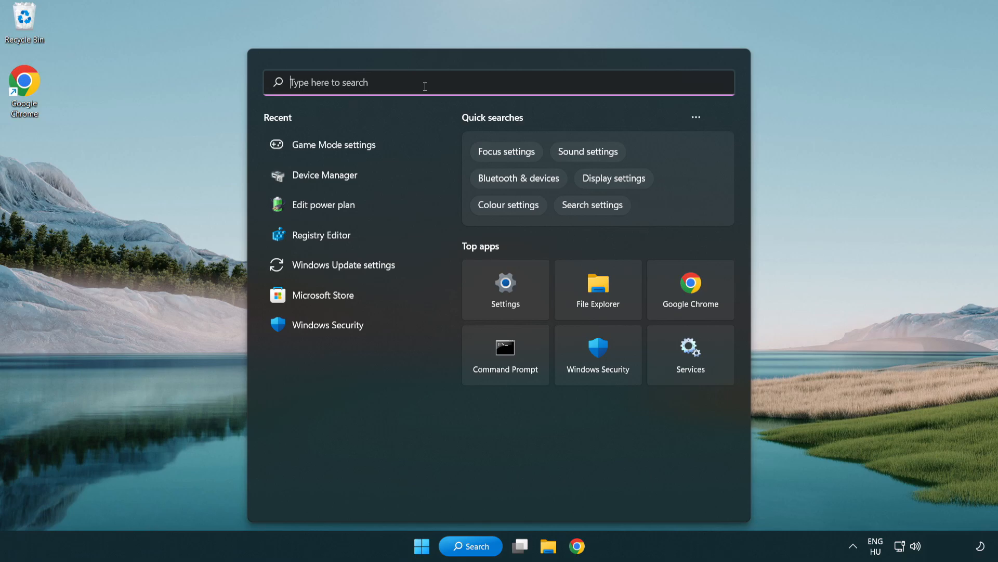
pyautogui.write('update')
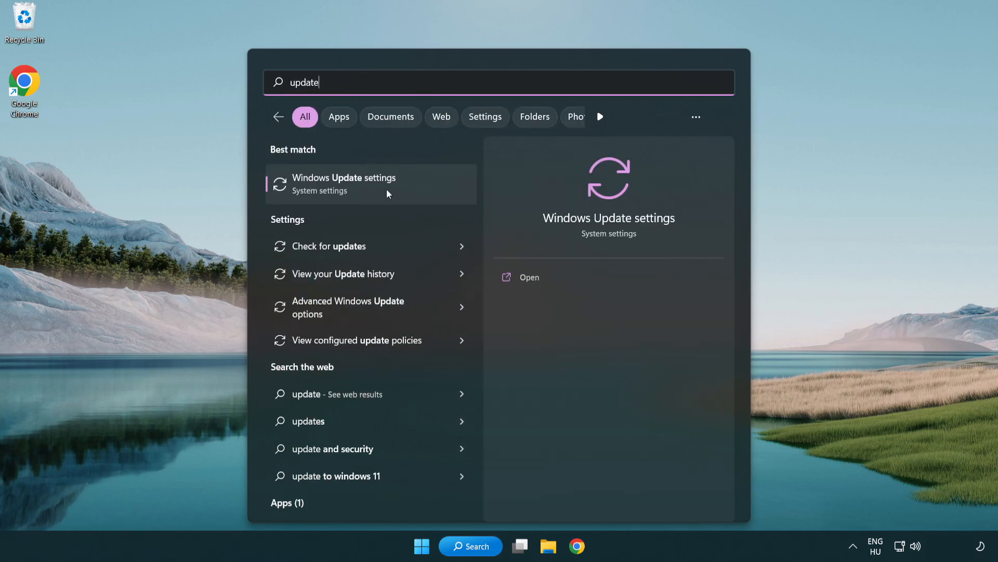
pyautogui.click(344, 184)
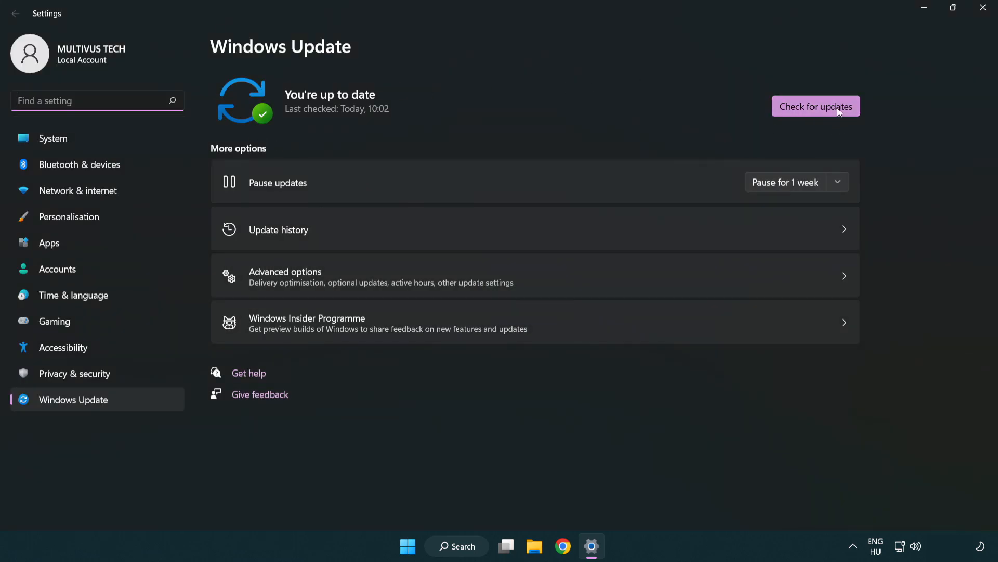
pyautogui.click(816, 106)
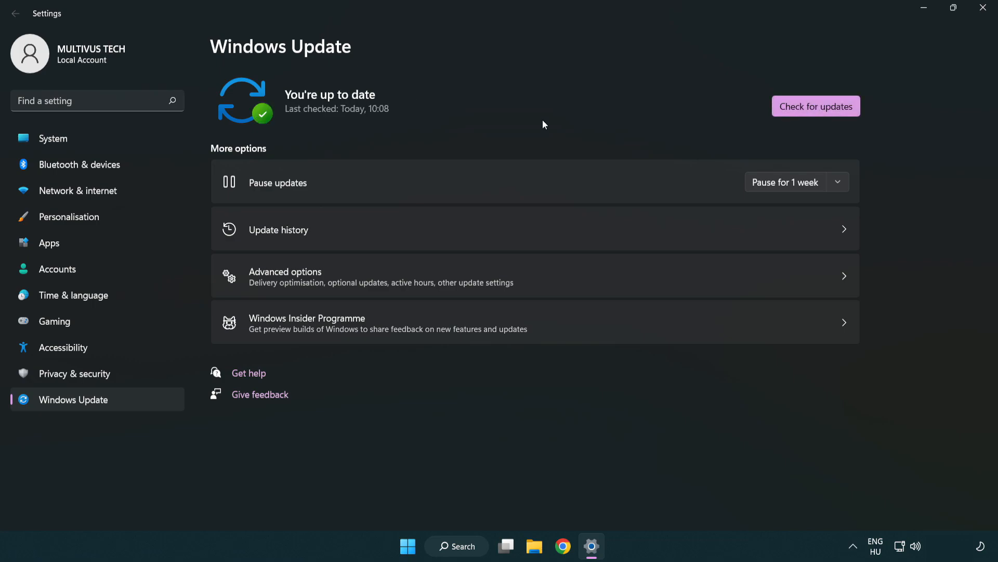
pyautogui.moveTo(983, 9)
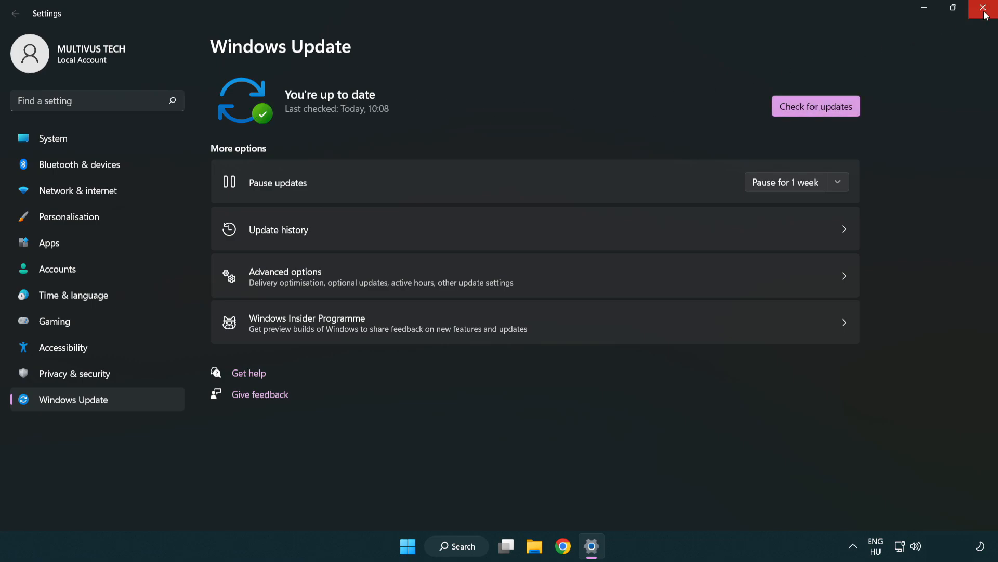
pyautogui.click(987, 8)
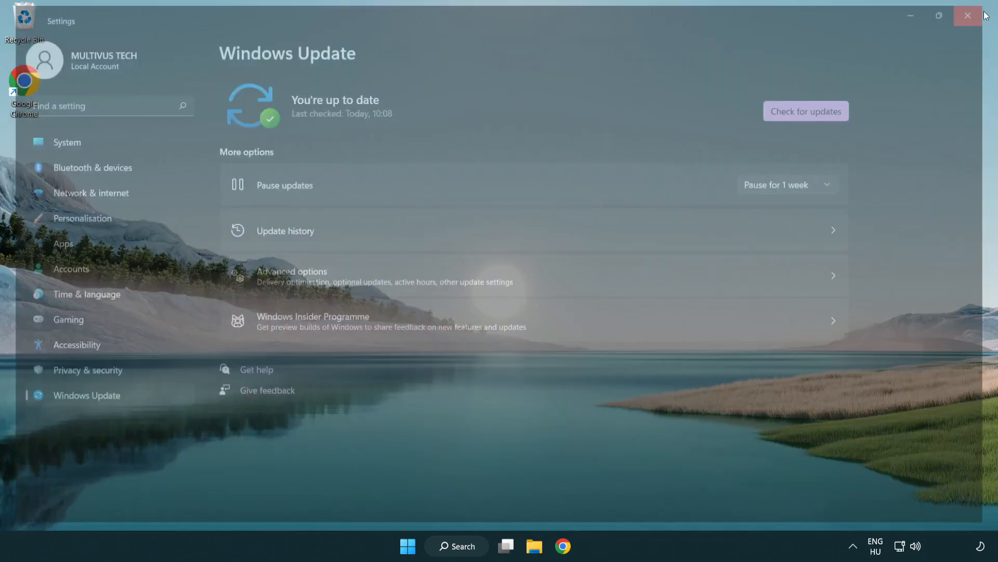
pyautogui.click(966, 16)
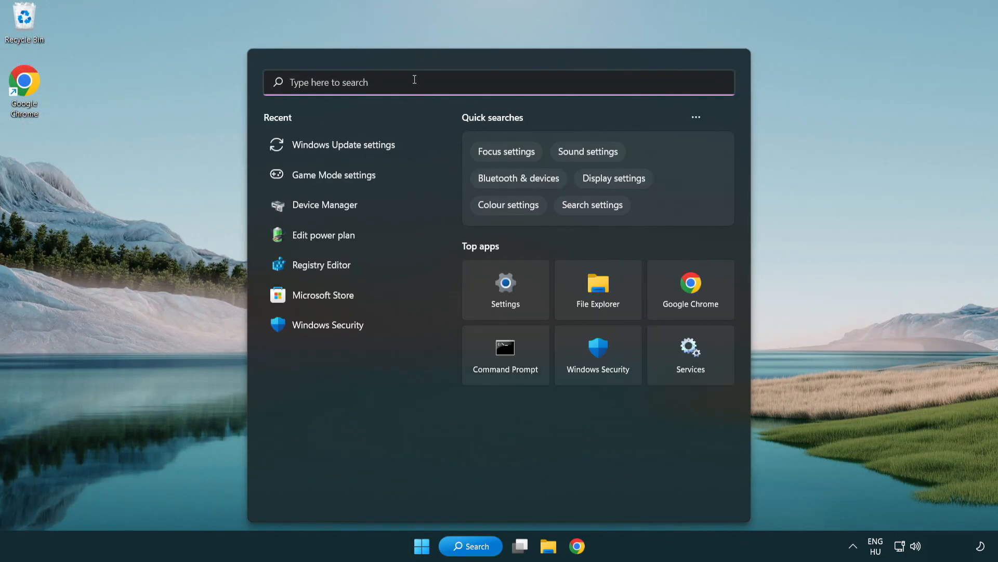
# Search 'regedit' and launch Registry Editor, approving the permission prompt
pyautogui.write('regedit')
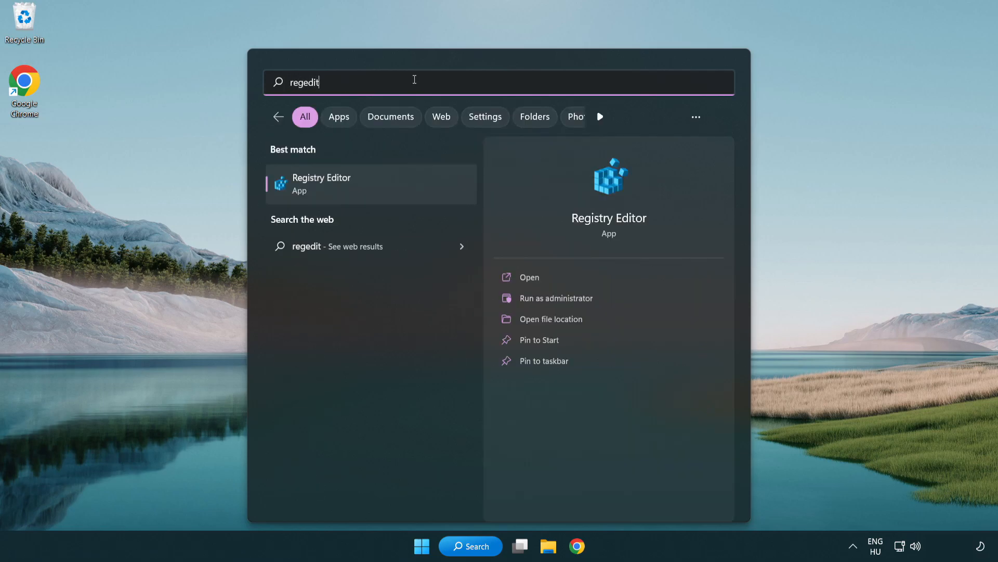
pyautogui.moveTo(372, 188)
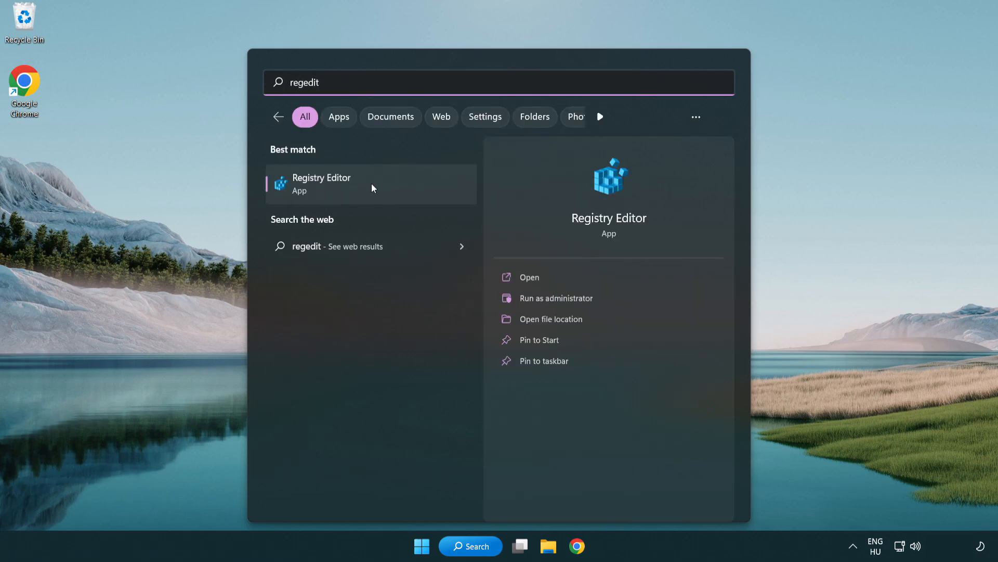
pyautogui.click(370, 184)
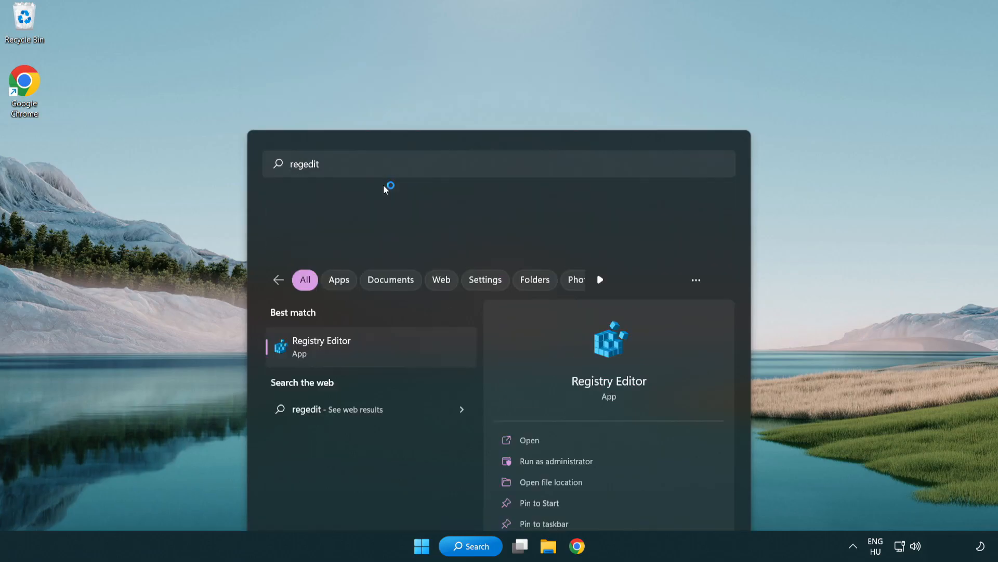
pyautogui.click(321, 346)
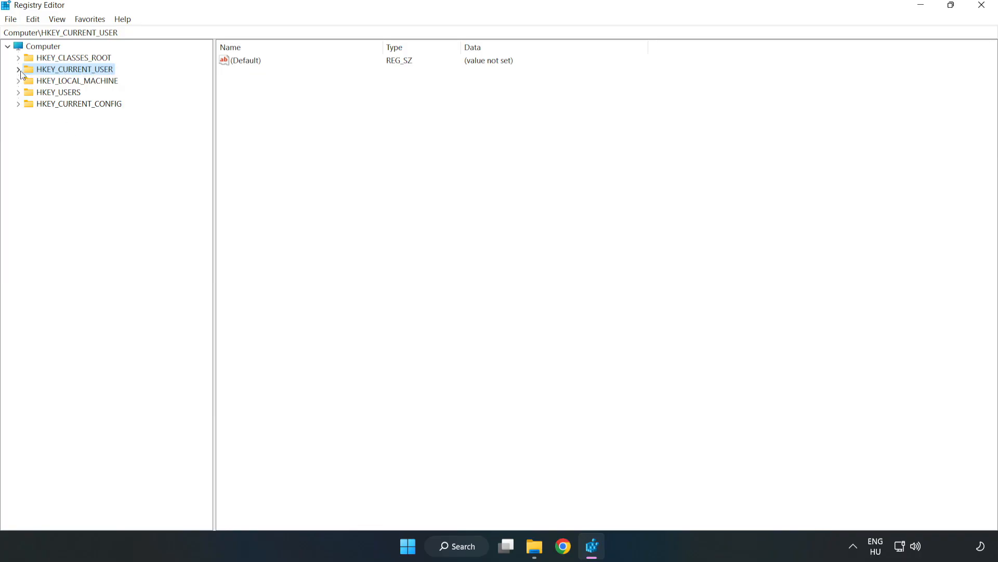
# Navigate to HKEY_CURRENT_USER\System\GameConfigStore in Registry Editor
pyautogui.click(19, 69)
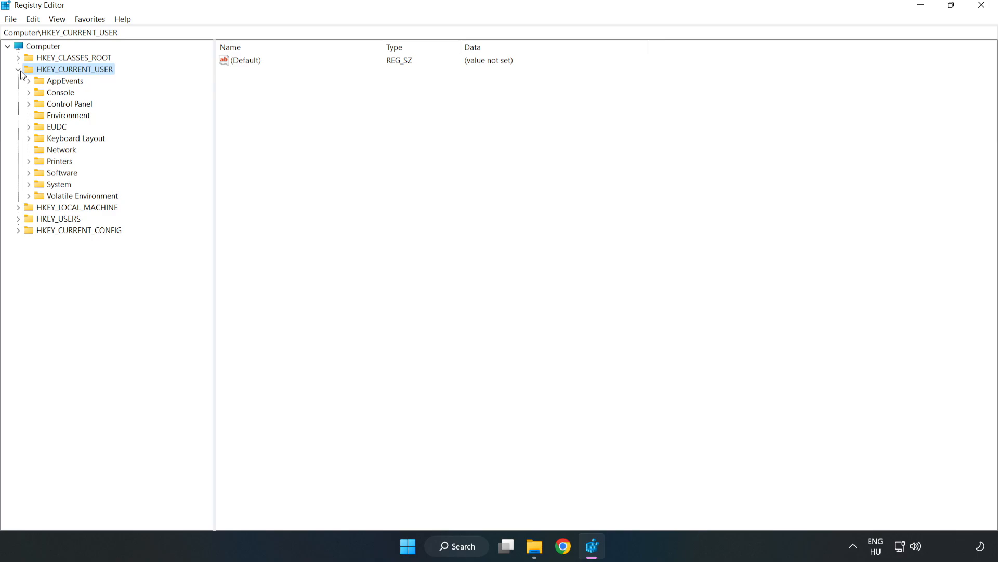
pyautogui.moveTo(21, 190)
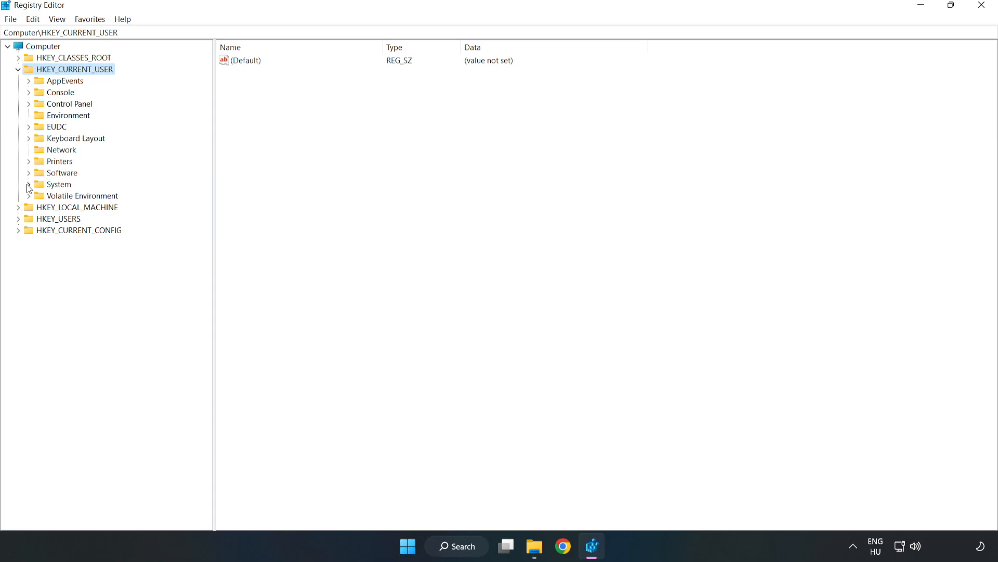
pyautogui.click(28, 186)
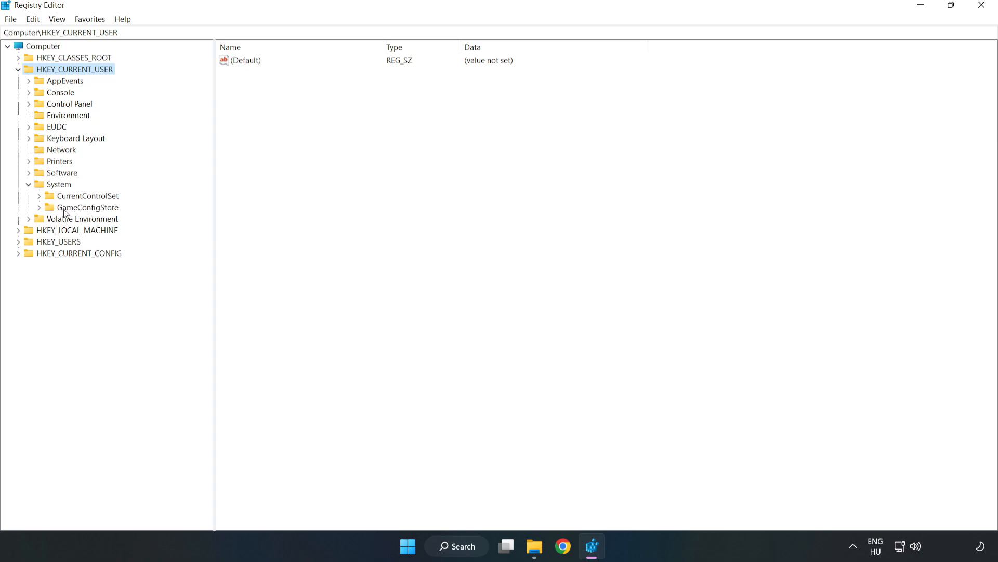
pyautogui.click(87, 207)
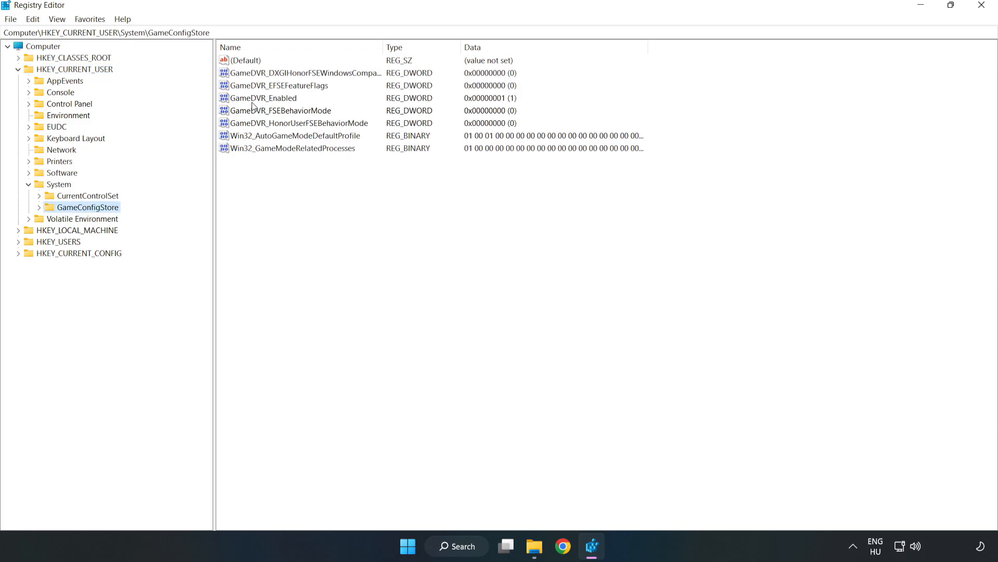
# Change the GameDVR_Enabled value data to 0
pyautogui.click(262, 98)
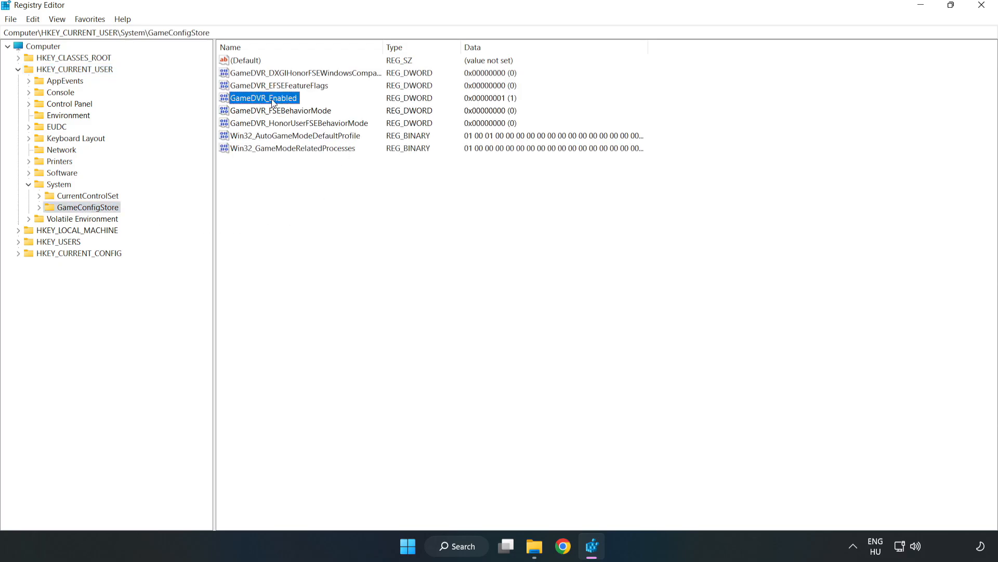
pyautogui.rightClick(263, 97)
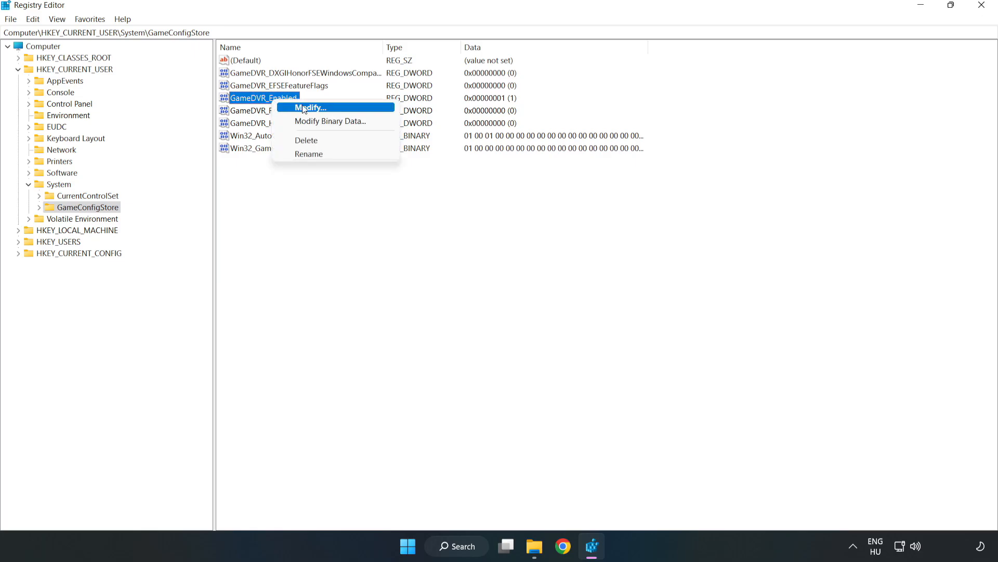
pyautogui.moveTo(320, 113)
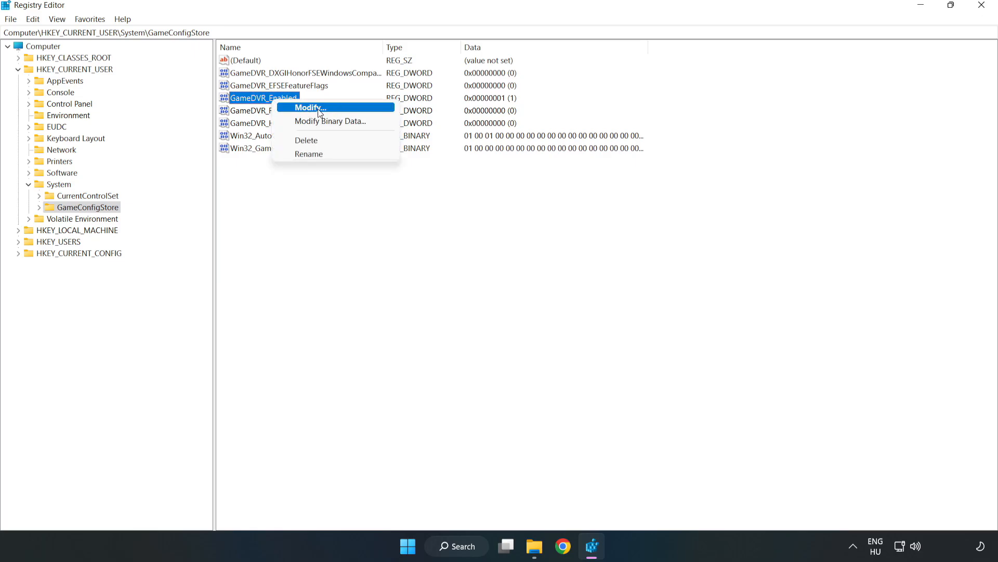
pyautogui.click(309, 107)
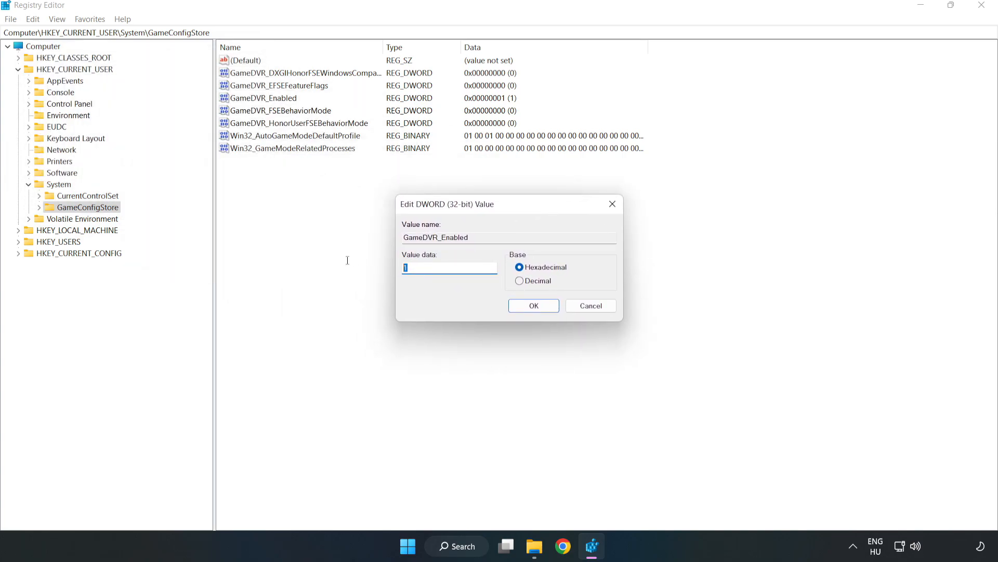
pyautogui.write('0')
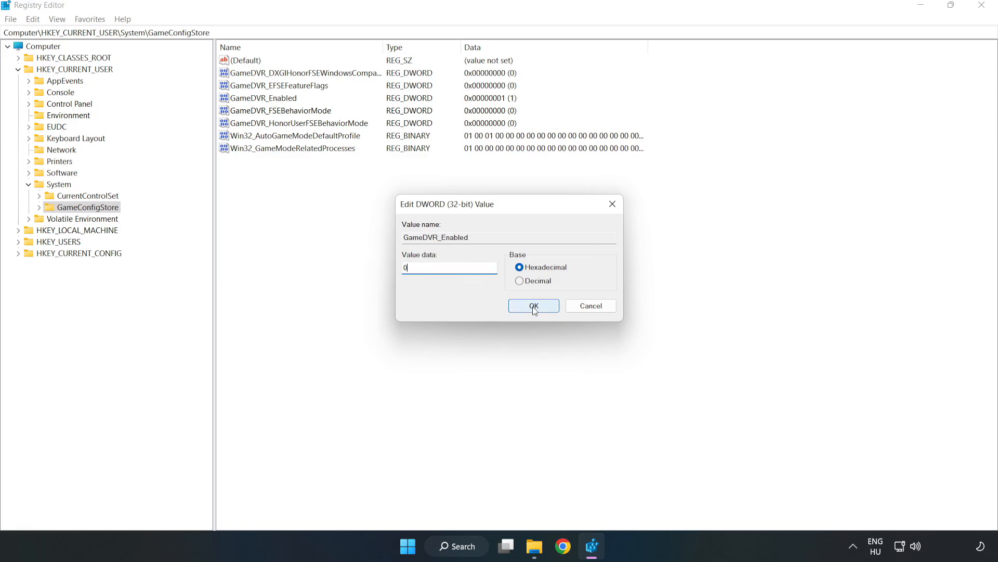
pyautogui.click(533, 305)
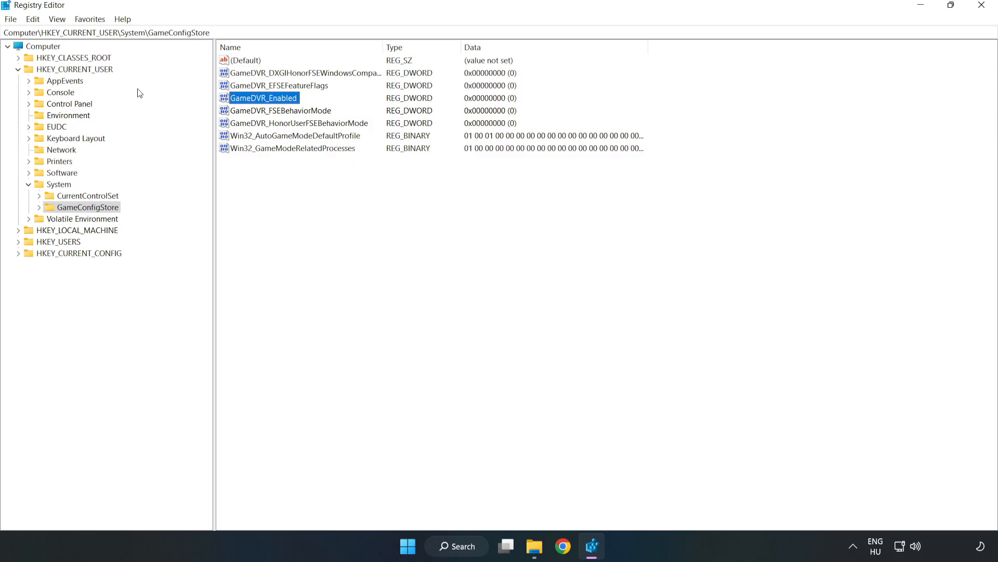
pyautogui.click(19, 68)
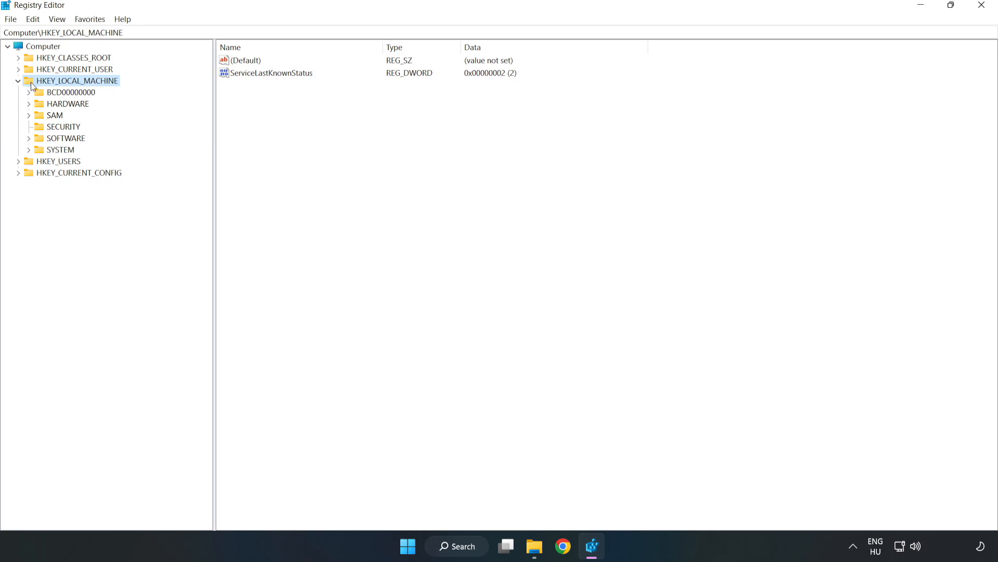
pyautogui.moveTo(36, 141)
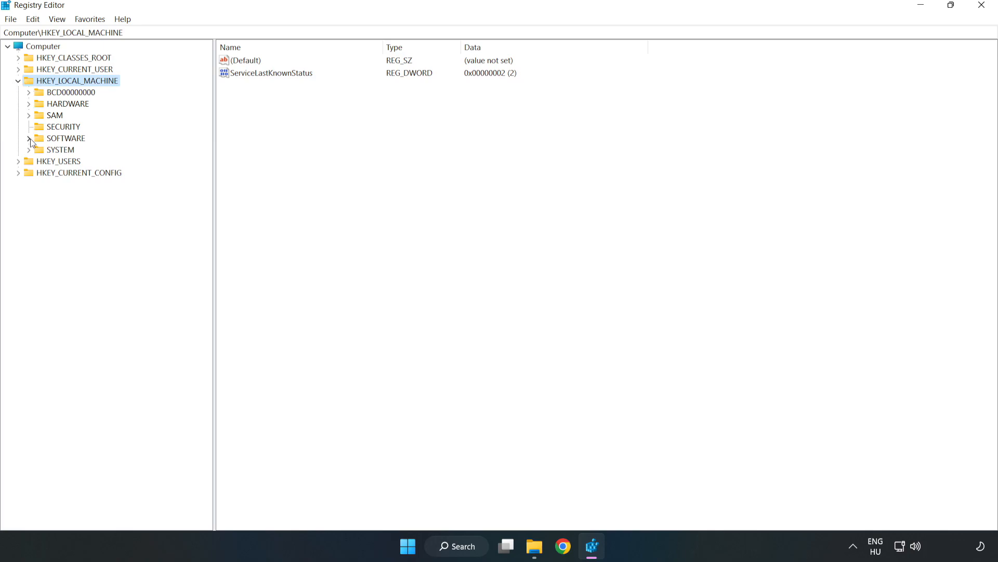
# Expand HKLM\SOFTWARE\Microsoft\PolicyManager\default\ApplicationManagement and select AllowGameDVR, currently 1
pyautogui.click(29, 139)
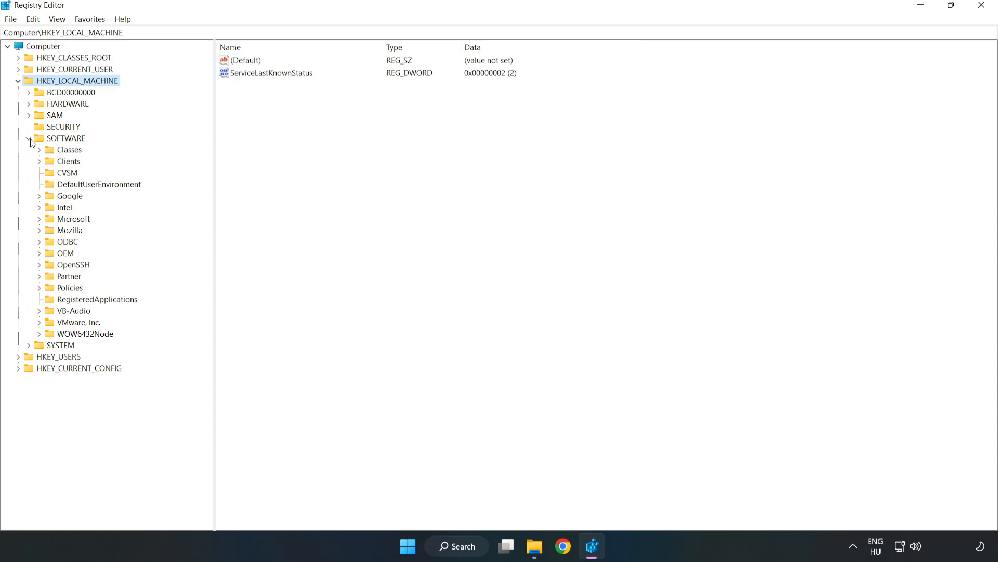
pyautogui.moveTo(40, 226)
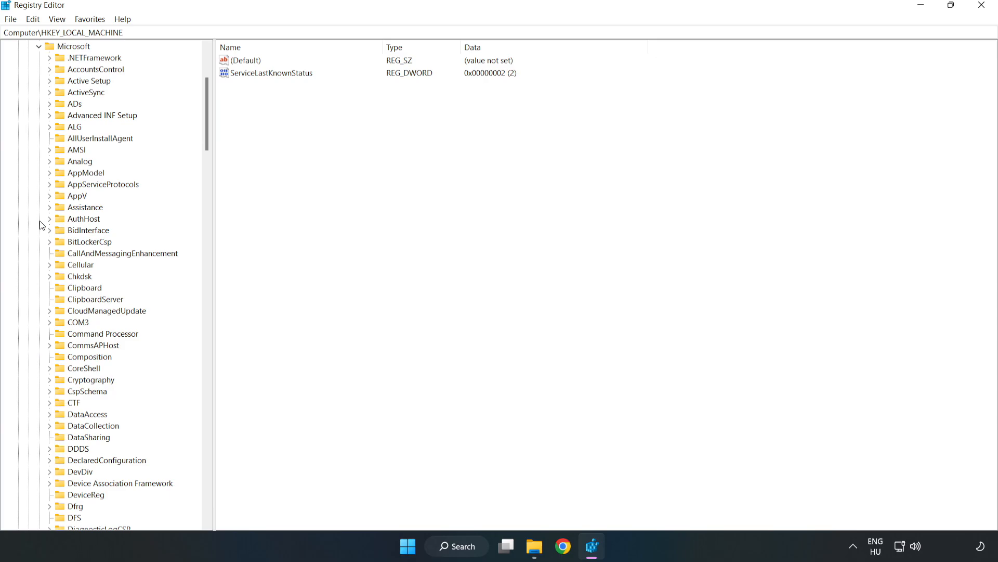
pyautogui.moveTo(124, 184)
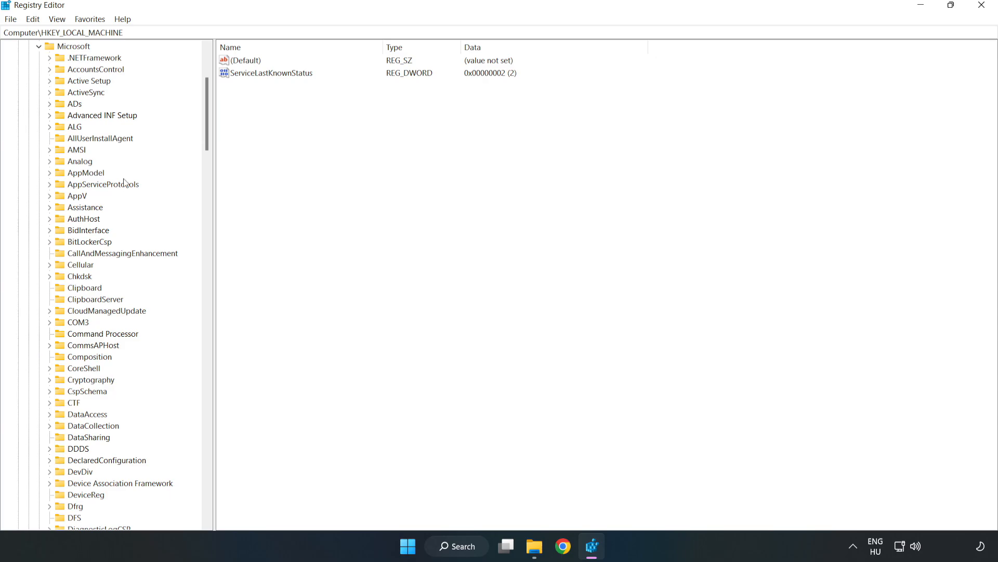
pyautogui.scroll(-3)
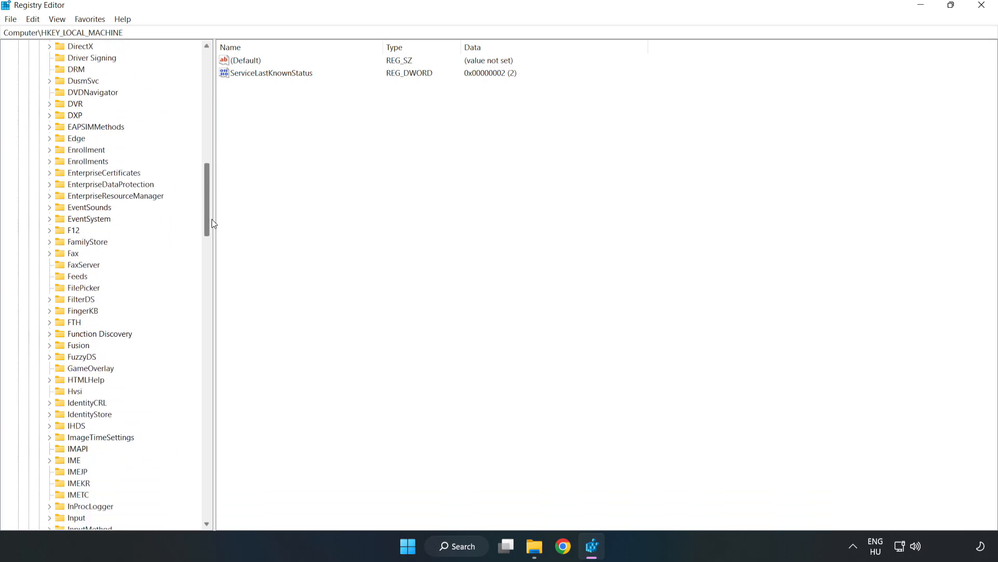
pyautogui.scroll(-3)
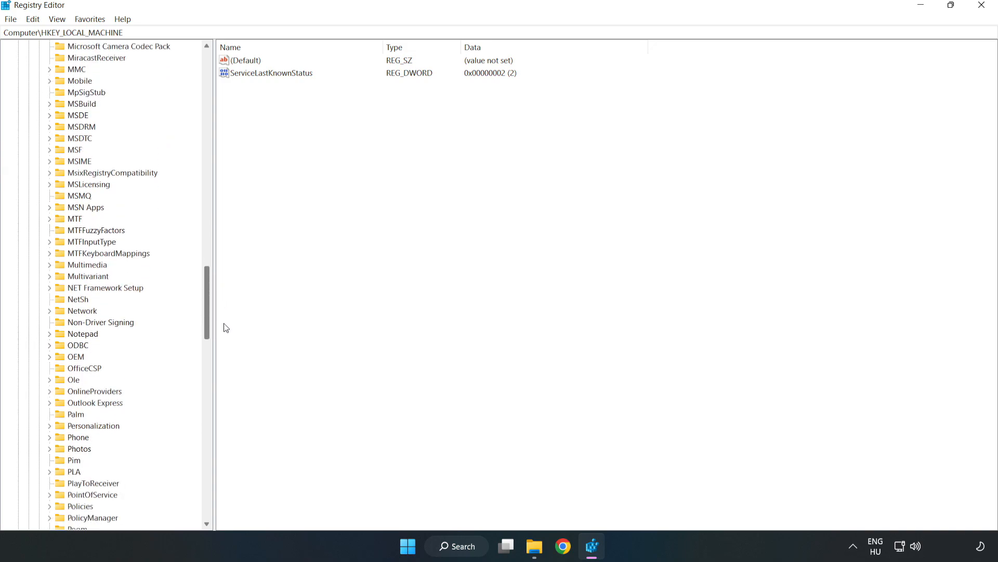
pyautogui.scroll(-3)
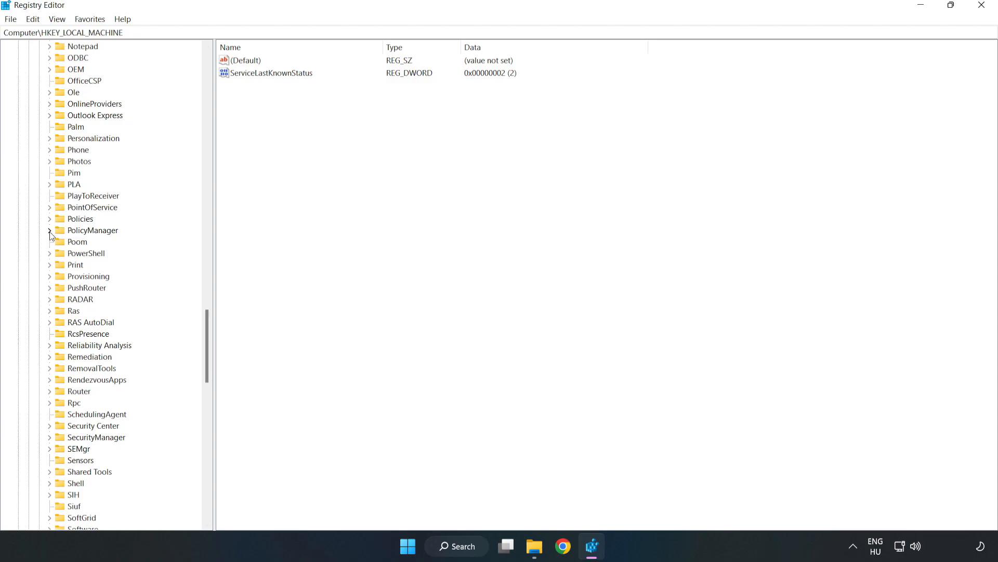
pyautogui.click(50, 230)
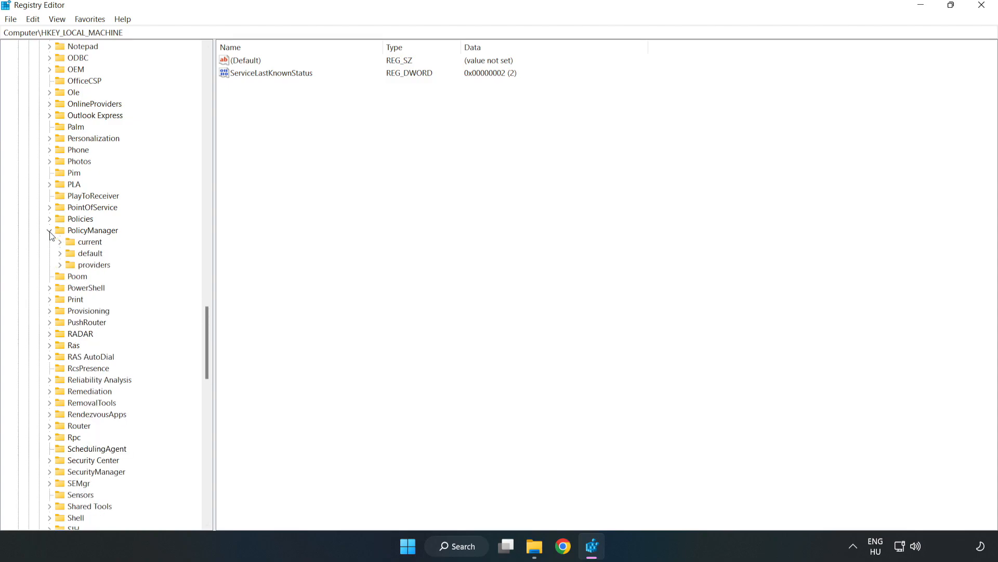
pyautogui.click(48, 230)
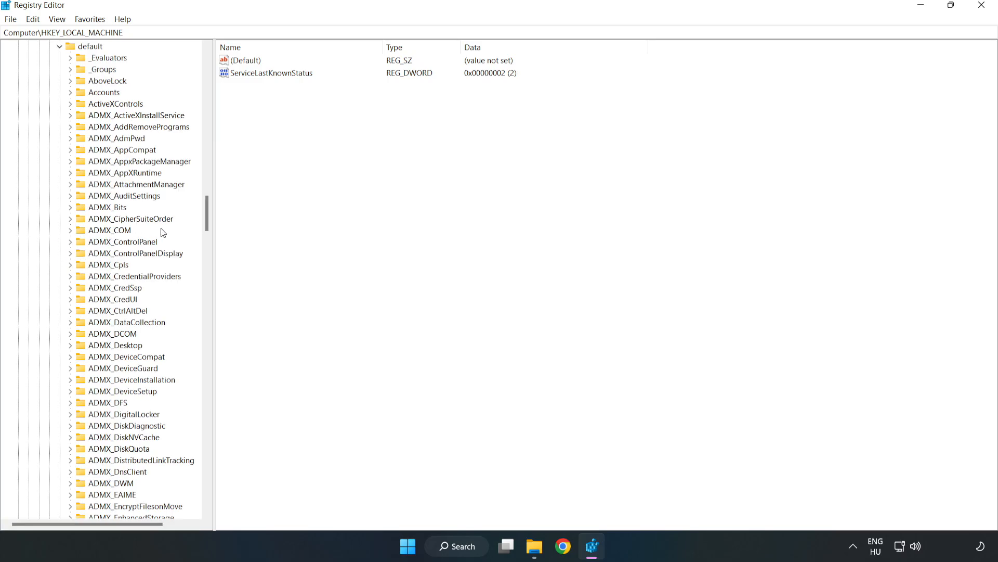
pyautogui.scroll(-3)
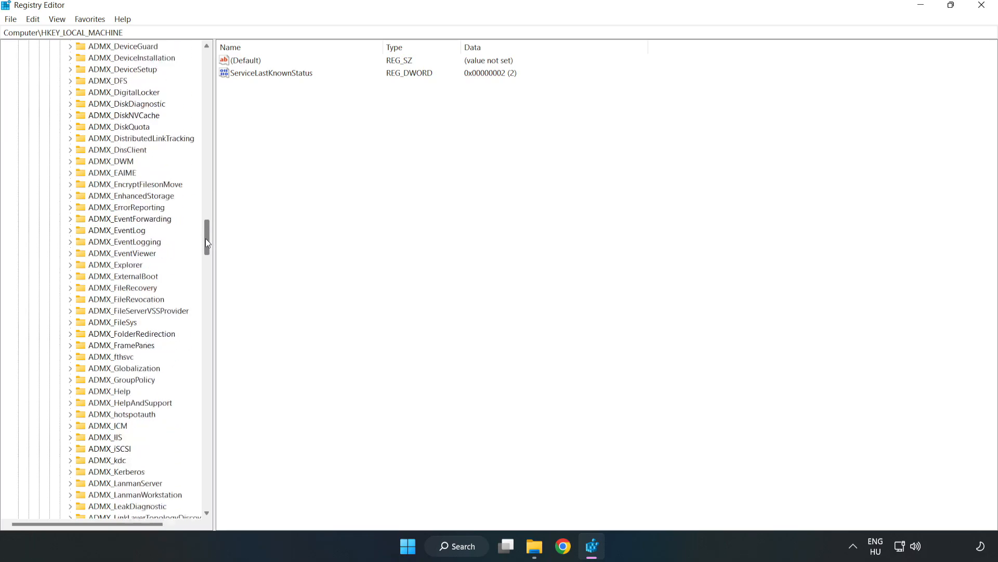
pyautogui.scroll(-3)
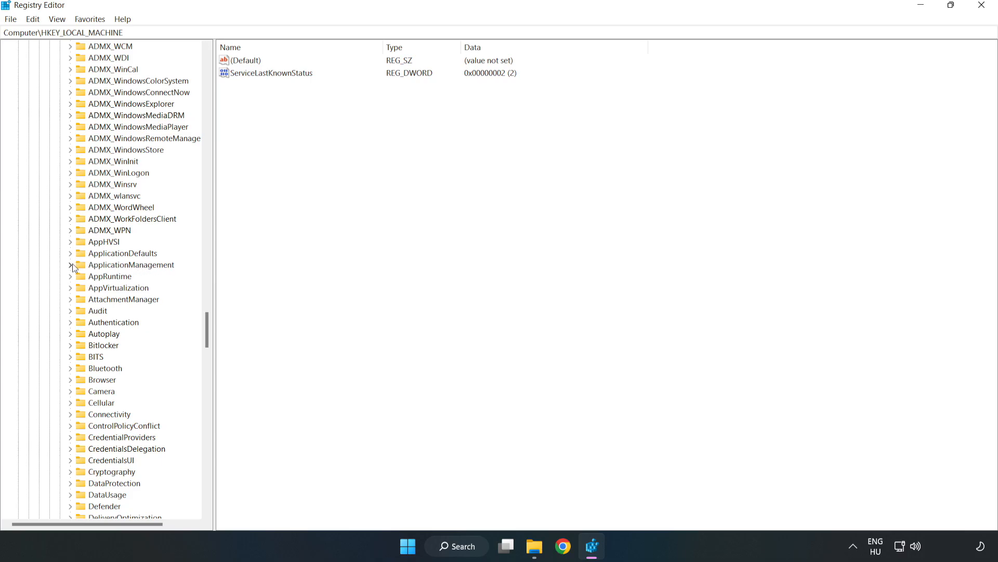
pyautogui.click(70, 264)
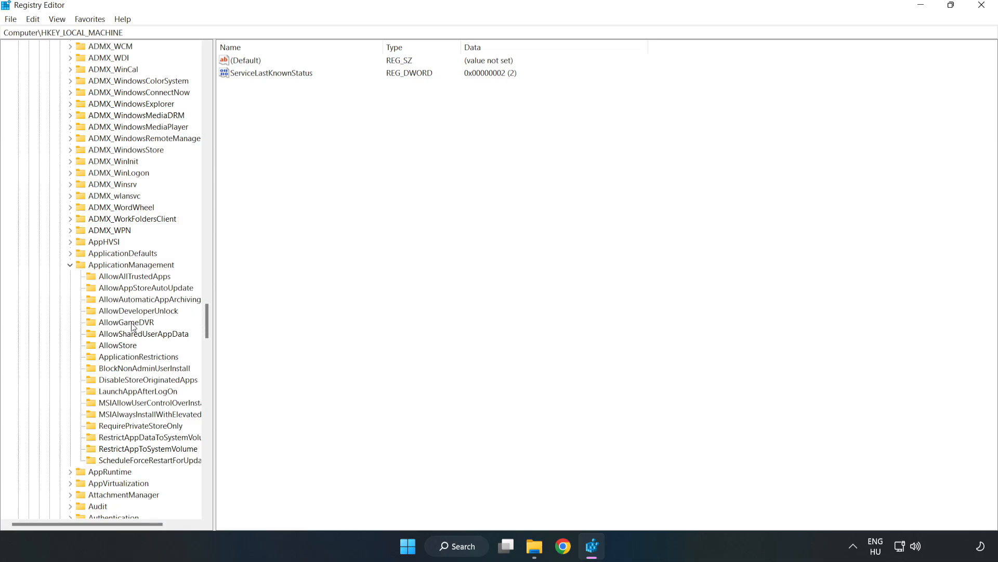
pyautogui.moveTo(133, 326)
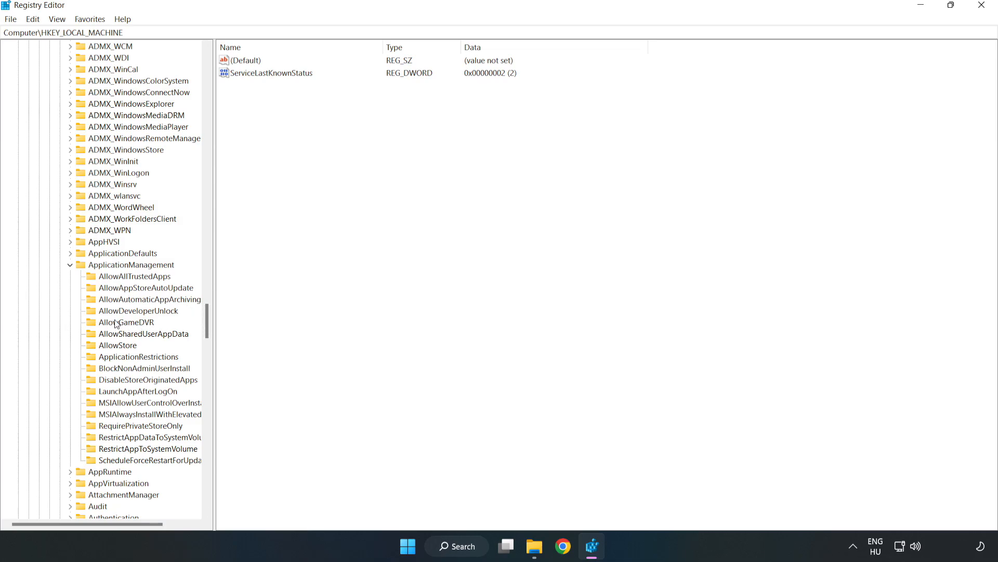
pyautogui.click(126, 323)
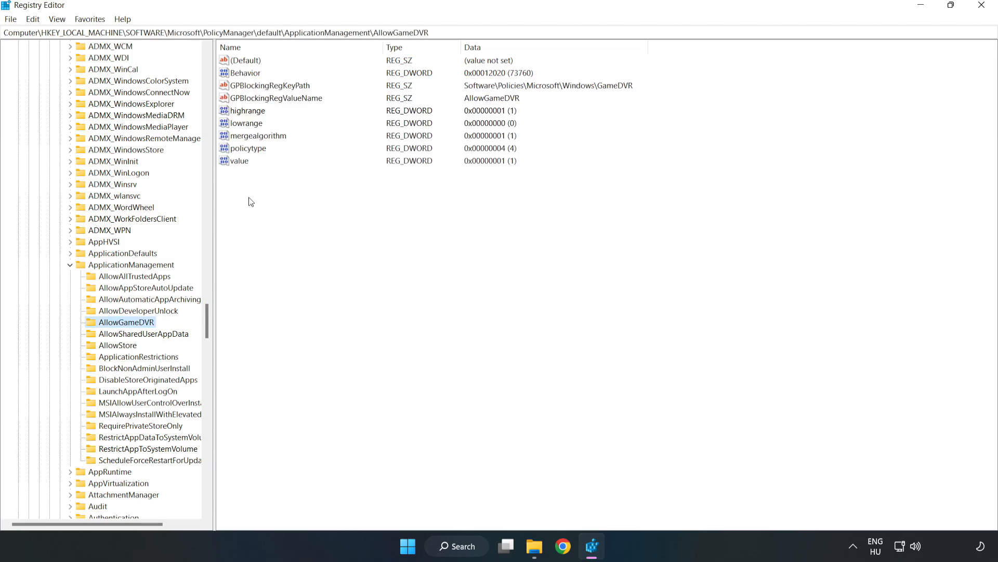
# Change AllowGameDVR's 'value' entry from 1 to 0
pyautogui.click(240, 160)
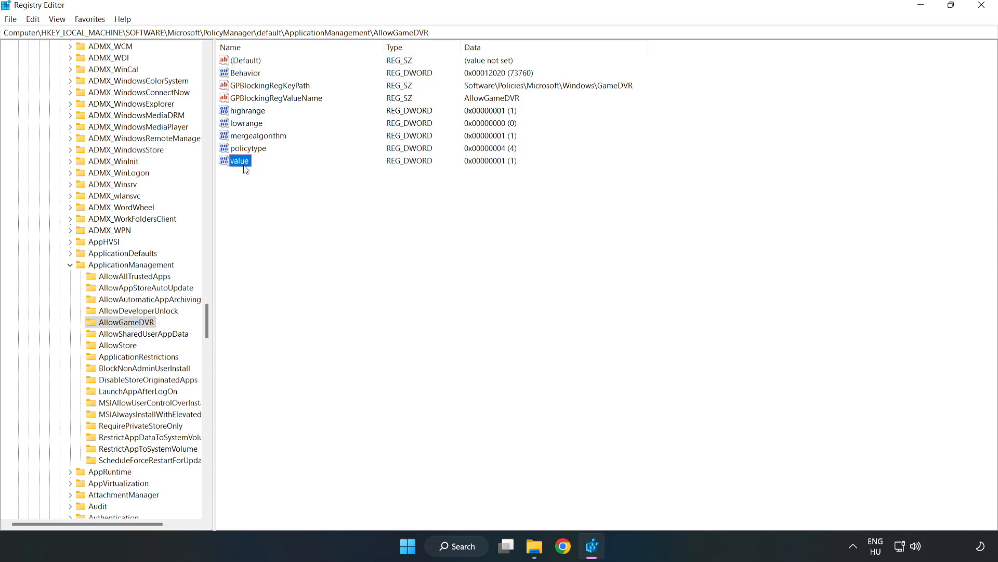
pyautogui.rightClick(239, 161)
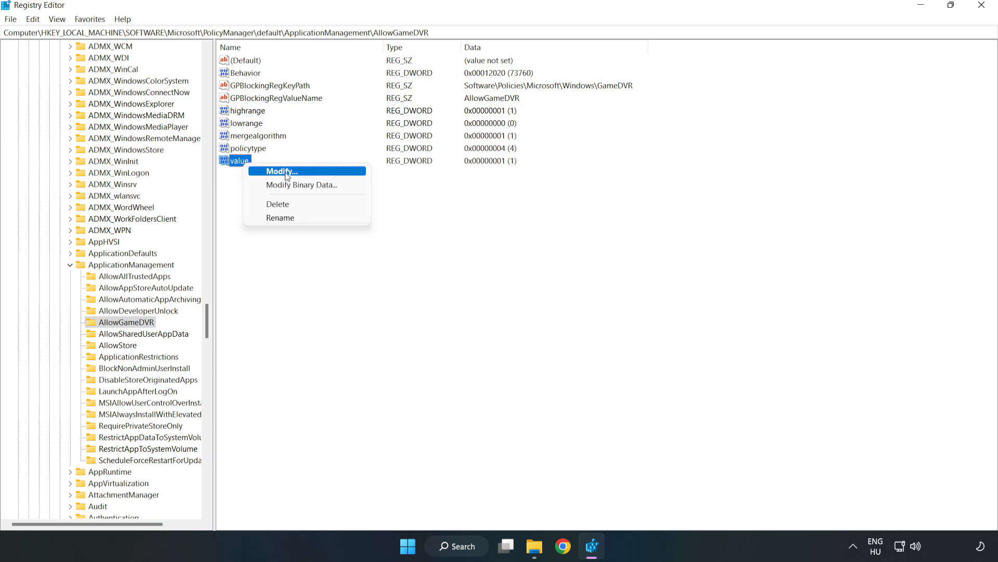
pyautogui.click(278, 171)
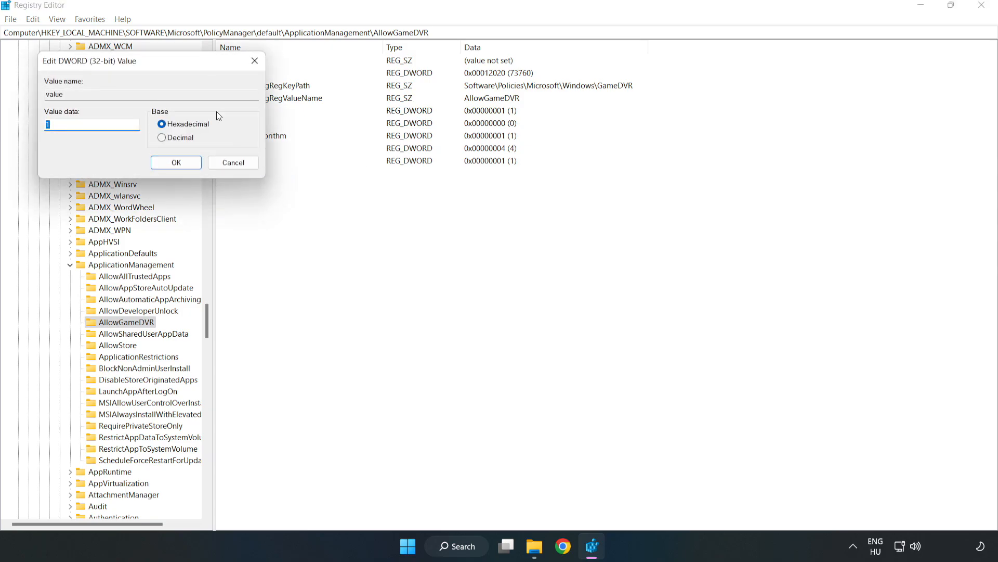
pyautogui.moveTo(153, 61); pyautogui.dragTo(475, 200)
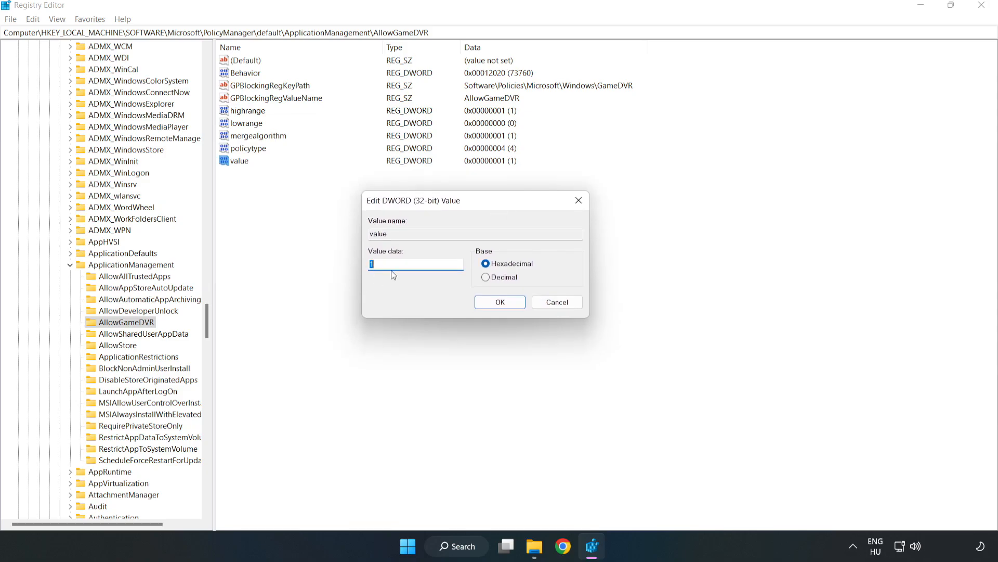
pyautogui.write('0')
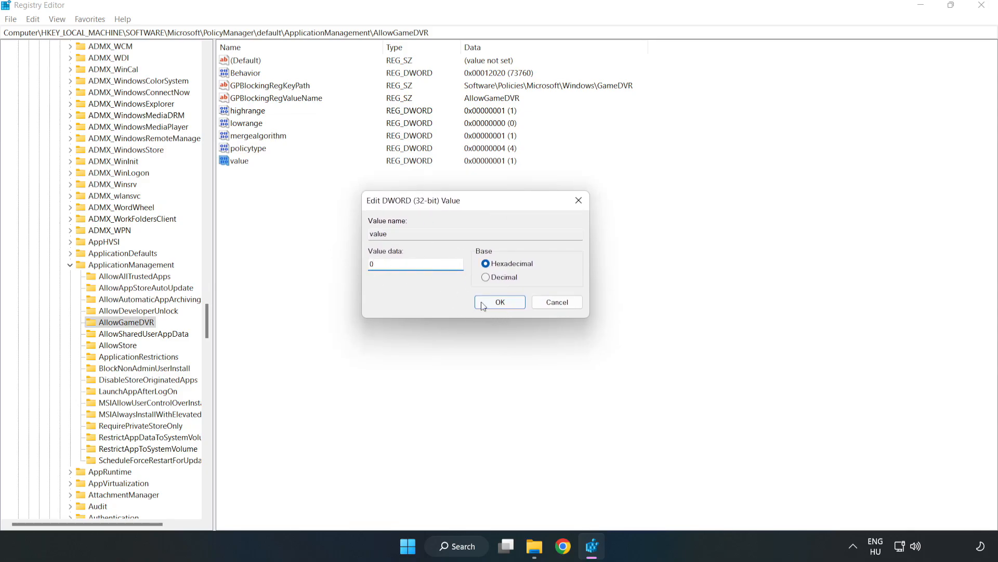
pyautogui.click(499, 302)
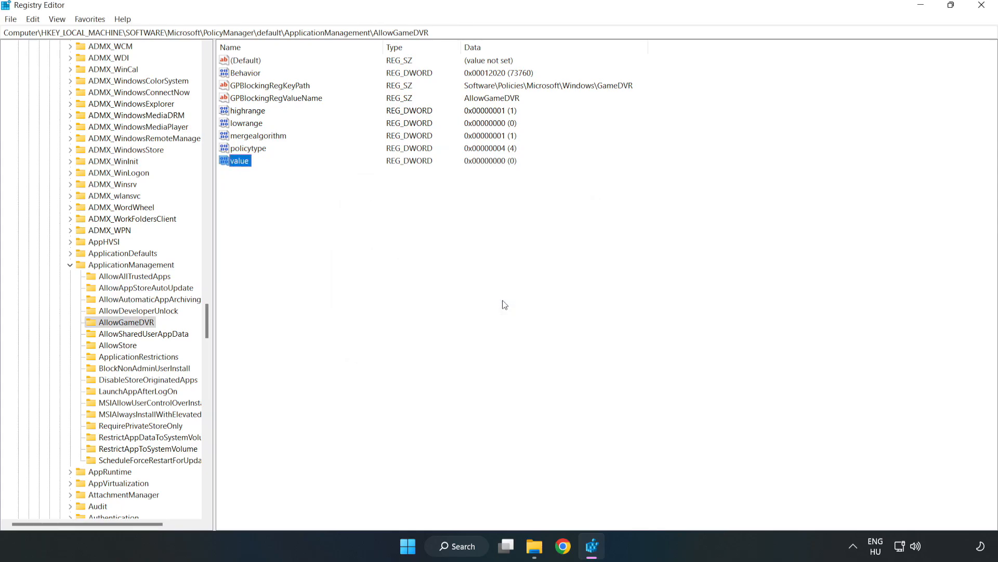
pyautogui.moveTo(981, 17)
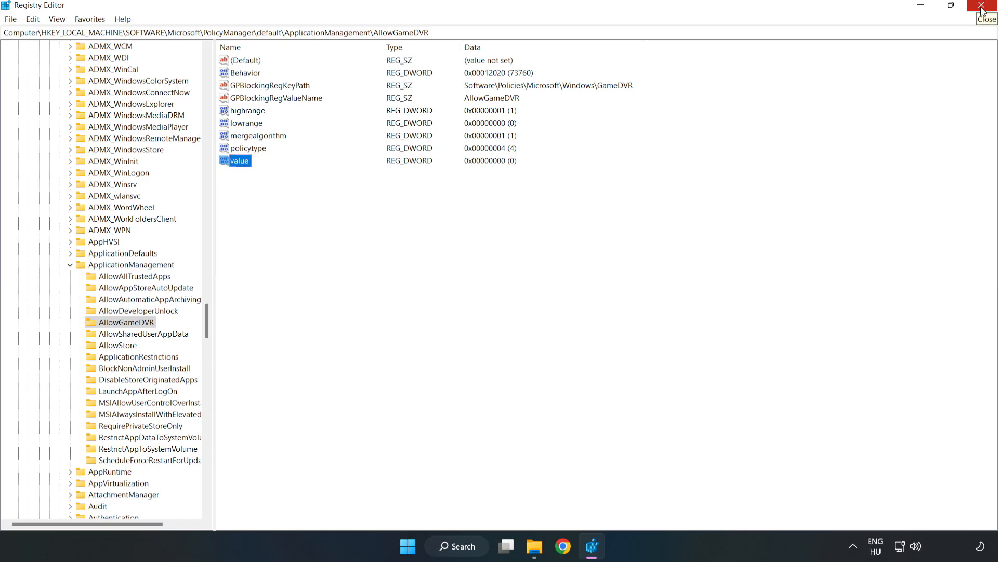
# Close Registry Editor, then download and run dxwebsetup.exe from Microsoft Download Center
pyautogui.click(986, 5)
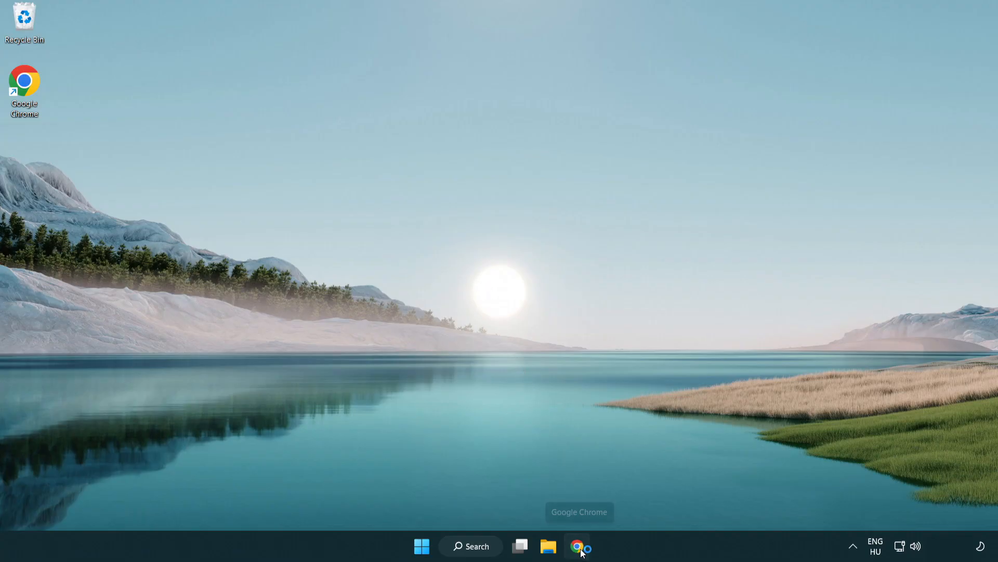
pyautogui.click(578, 546)
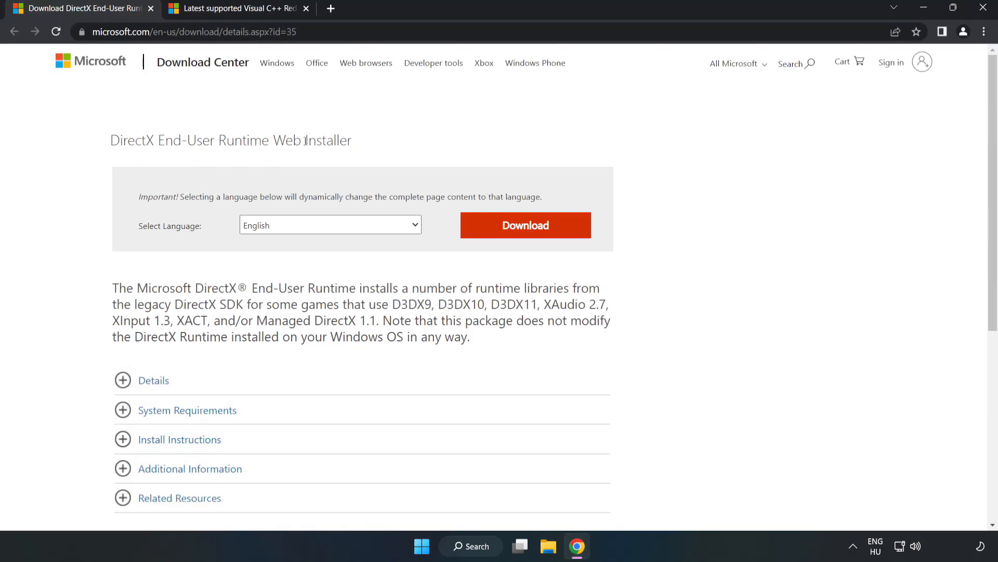
pyautogui.click(191, 31)
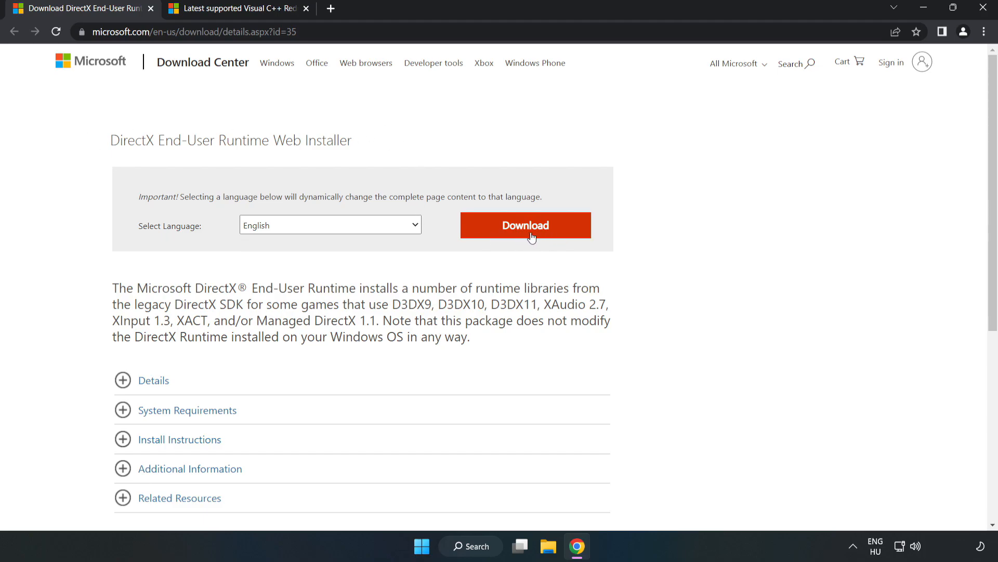
pyautogui.click(524, 225)
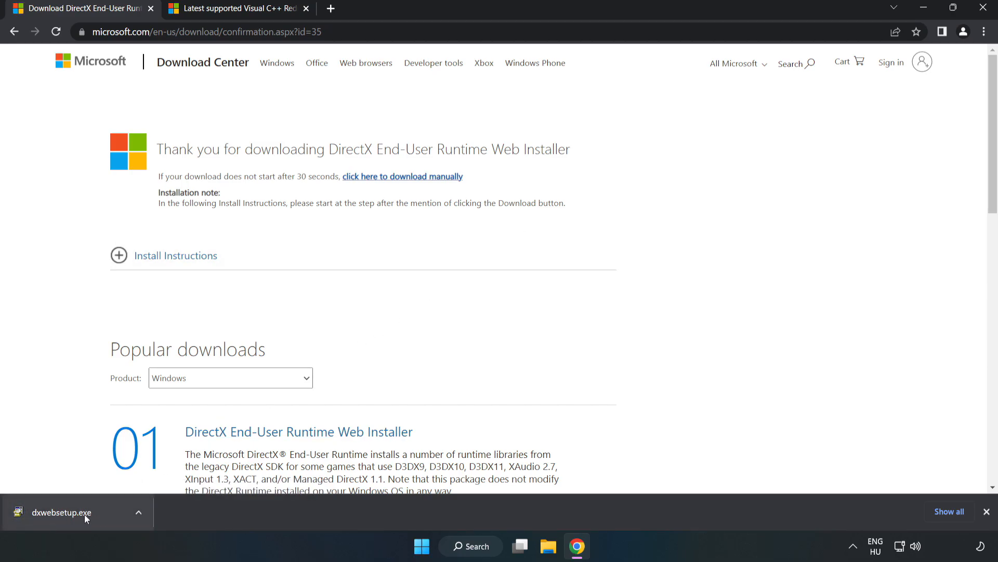
pyautogui.click(61, 512)
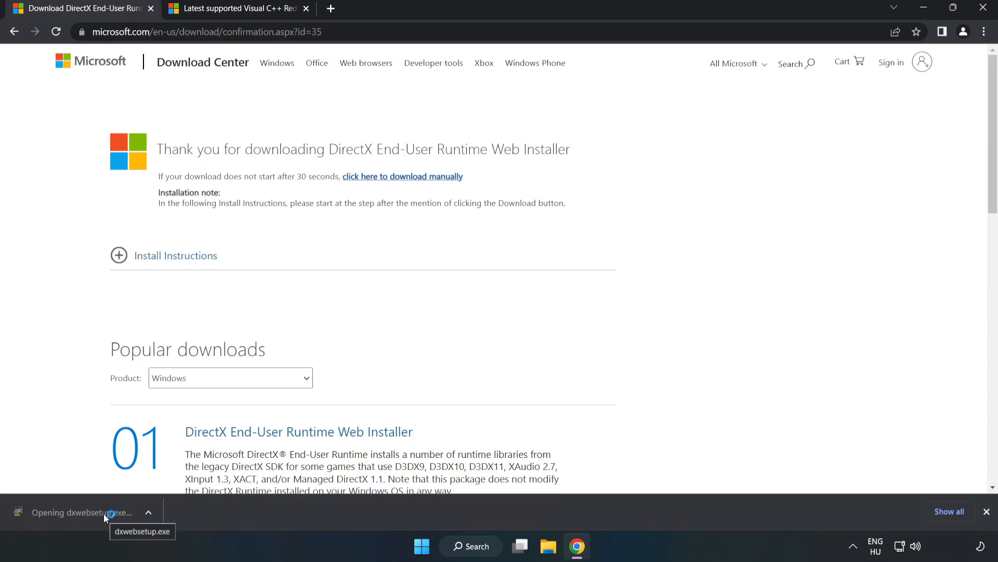
# Accept the DirectX license, skip the Bing Bar, and finish setup
pyautogui.click(82, 512)
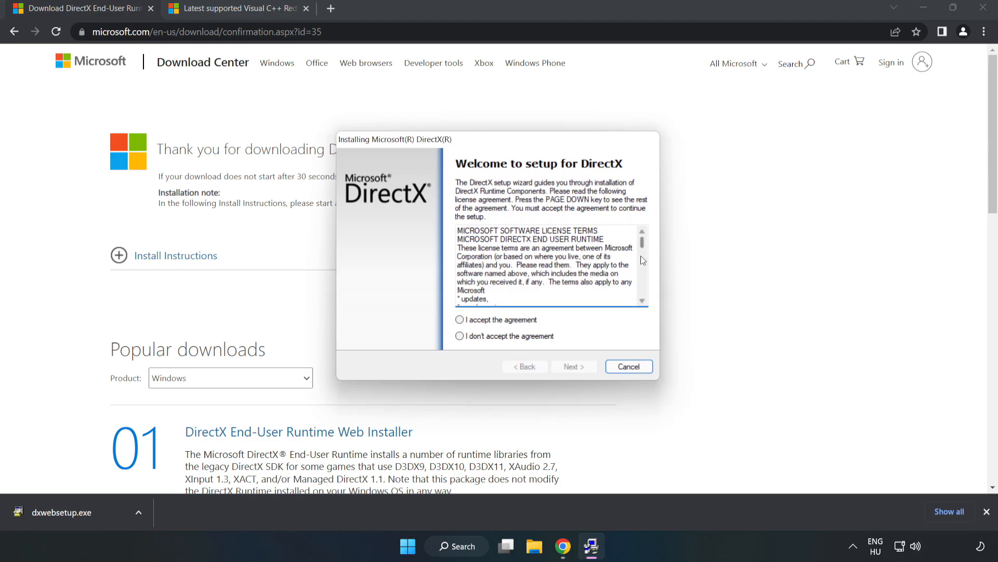
pyautogui.scroll(-3)
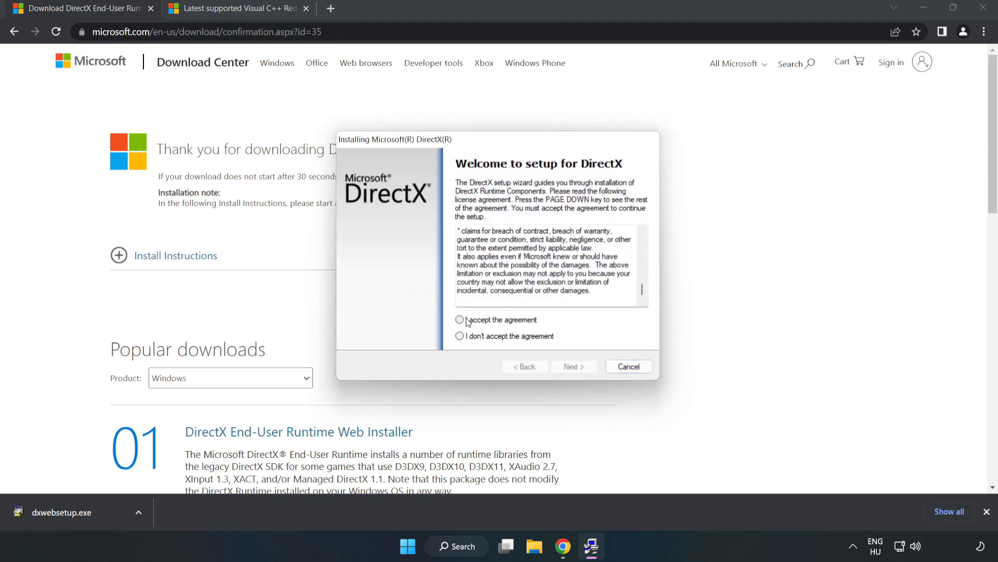
pyautogui.click(460, 320)
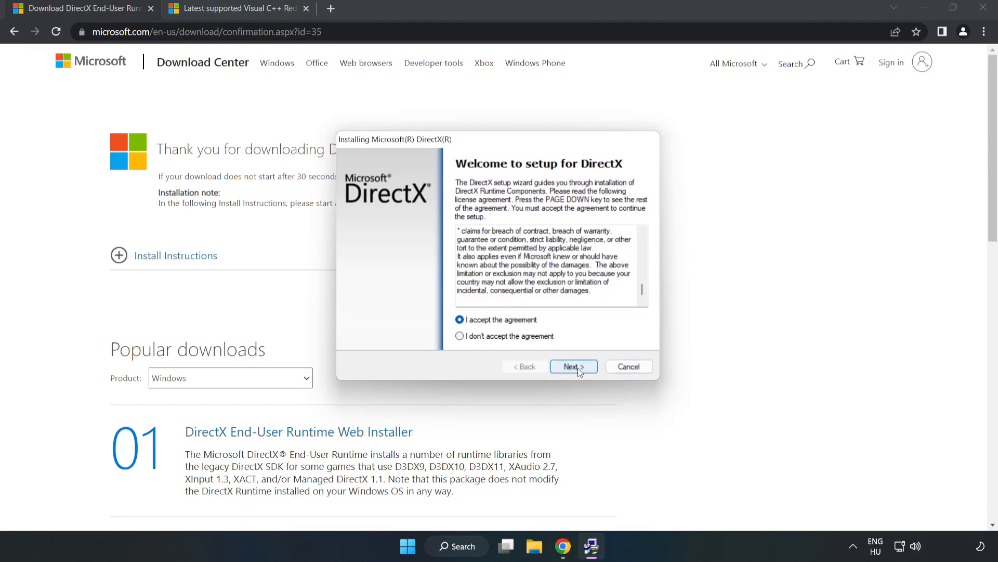
pyautogui.click(573, 366)
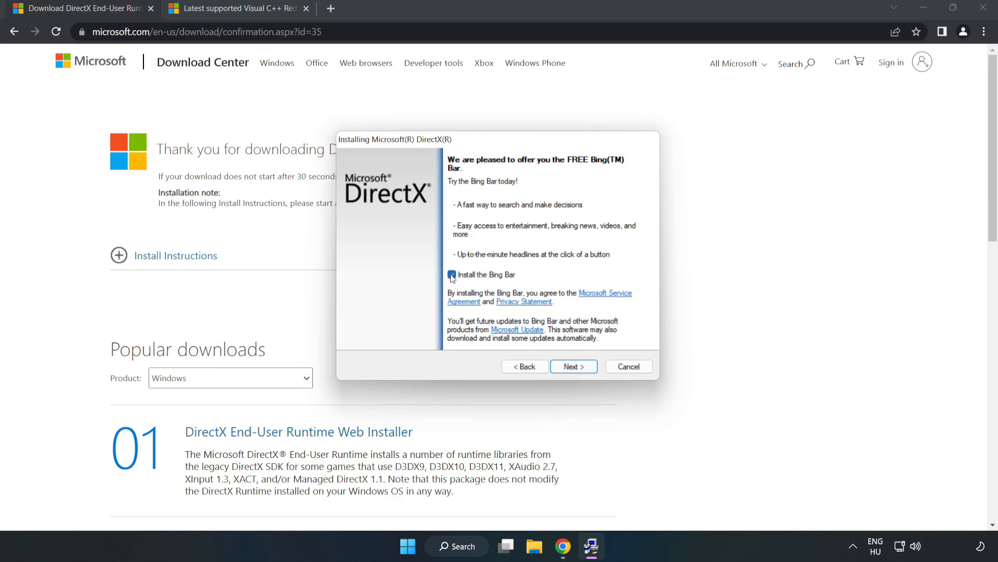
pyautogui.click(452, 274)
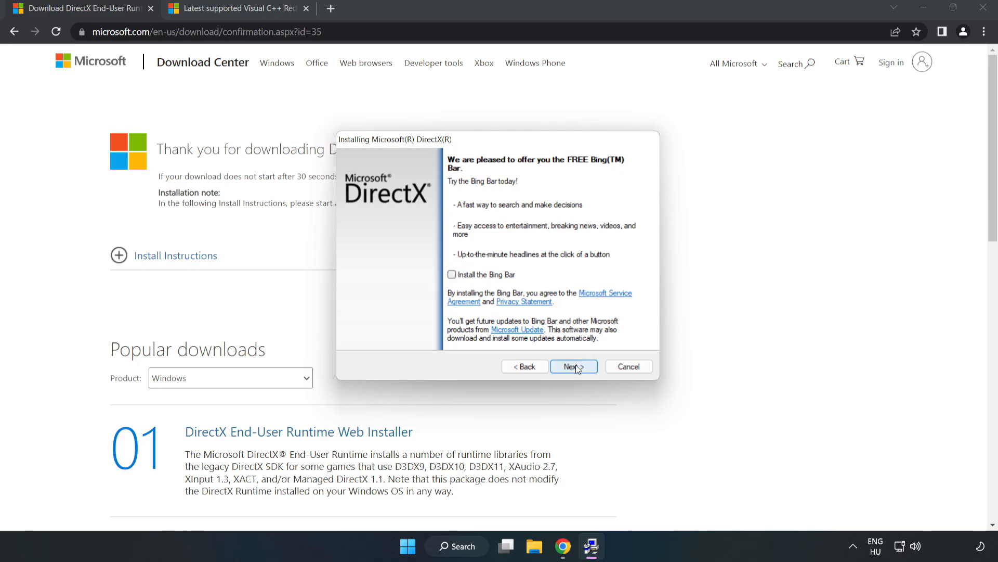
pyautogui.click(572, 366)
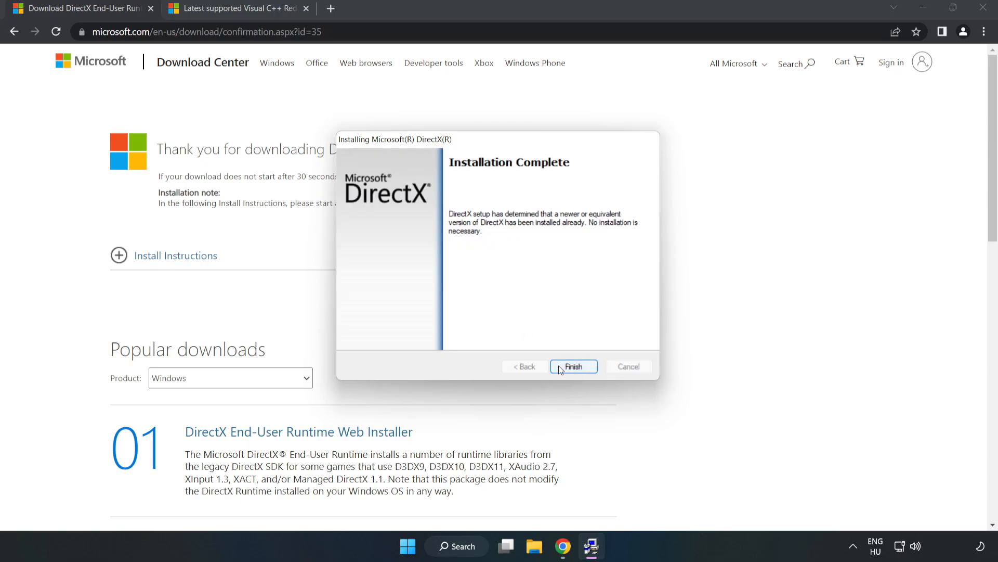
pyautogui.click(572, 366)
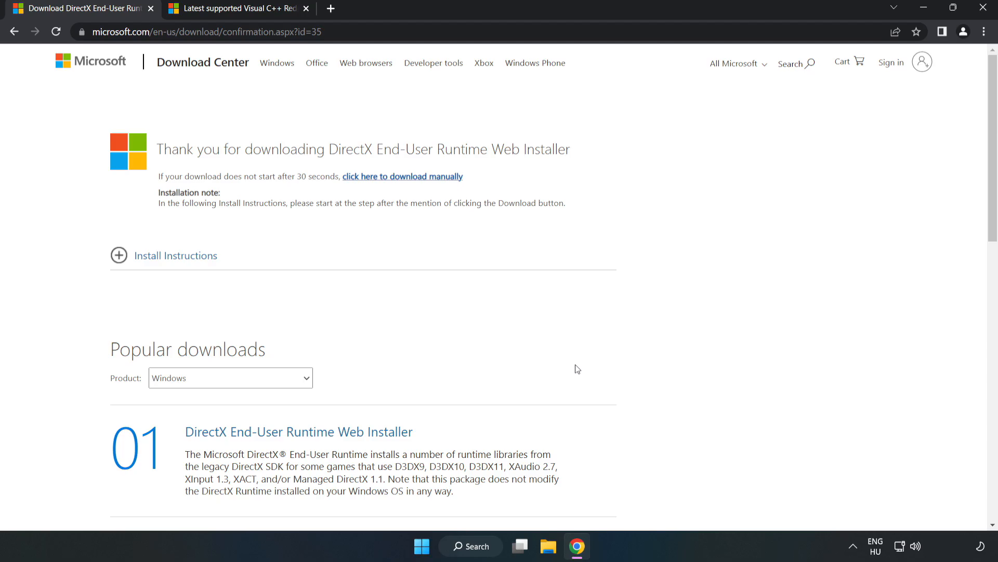
pyautogui.moveTo(150, 9)
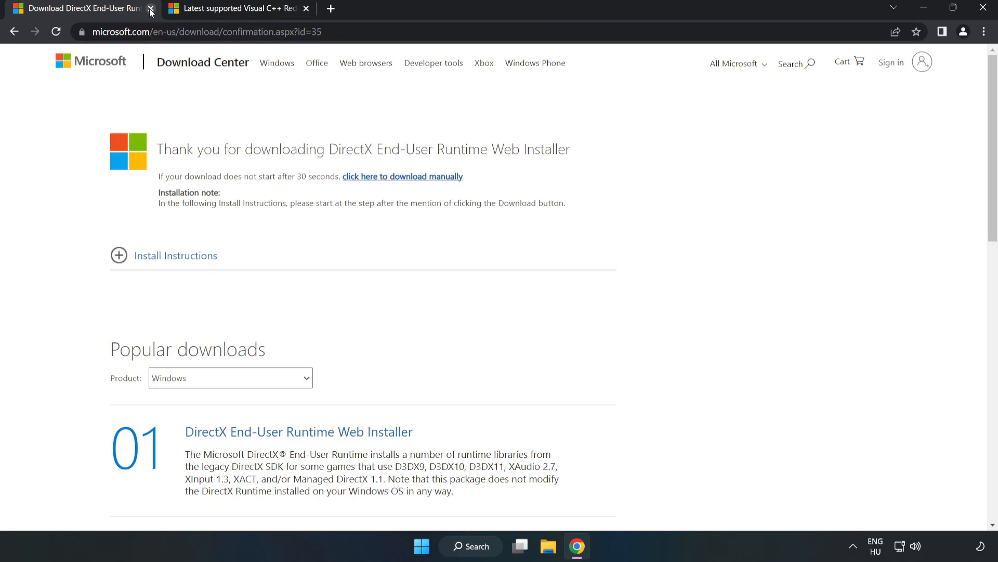
# Download the ARM64, x86 and x64 VC_redist installers, then run VC_redist.arm64.exe
pyautogui.click(151, 8)
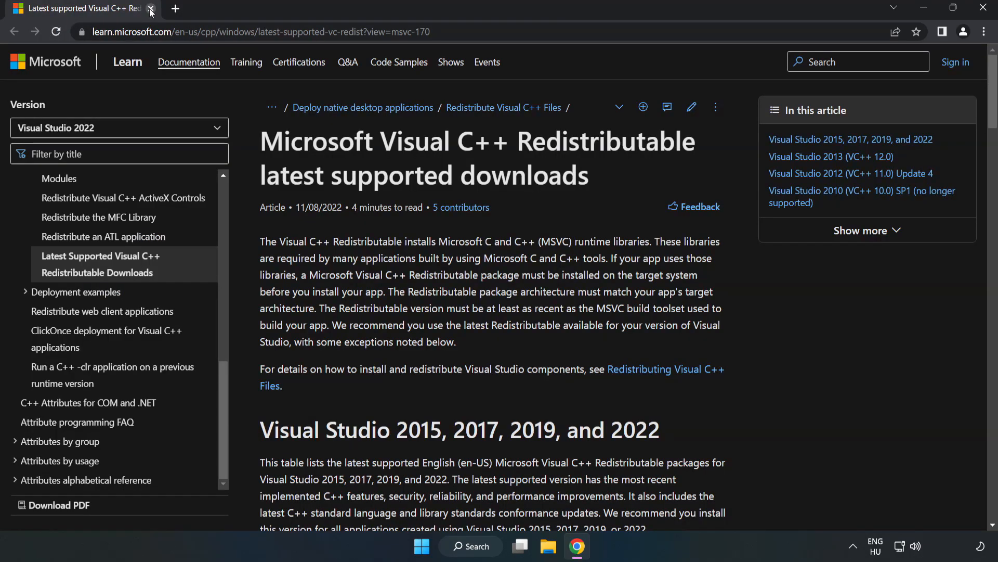
pyautogui.click(255, 31)
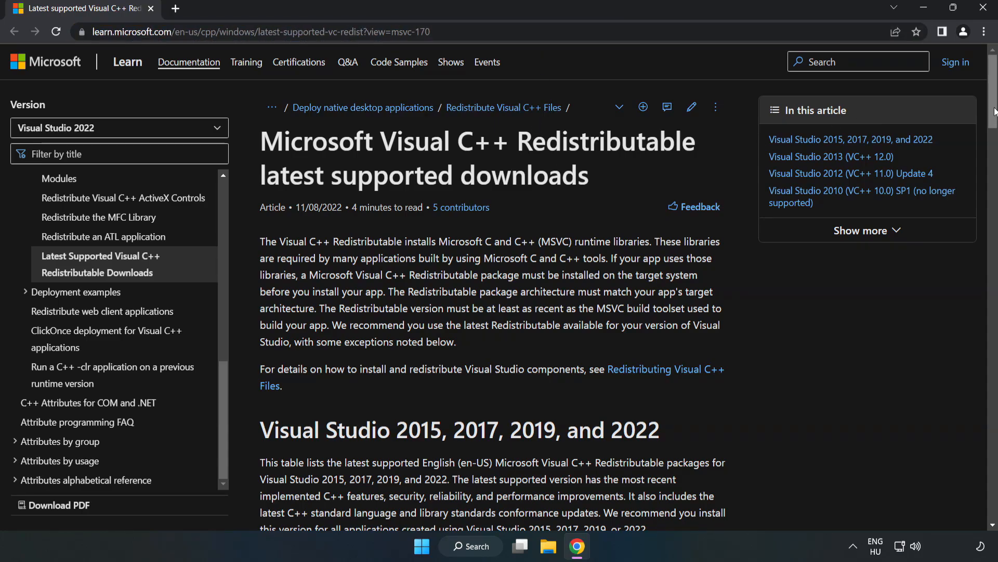
pyautogui.scroll(-3)
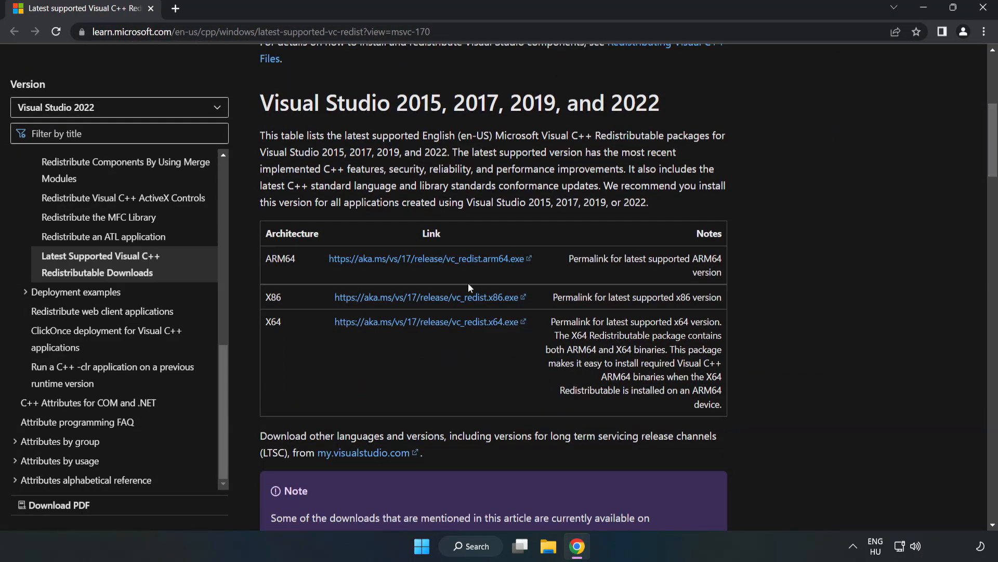
pyautogui.click(429, 297)
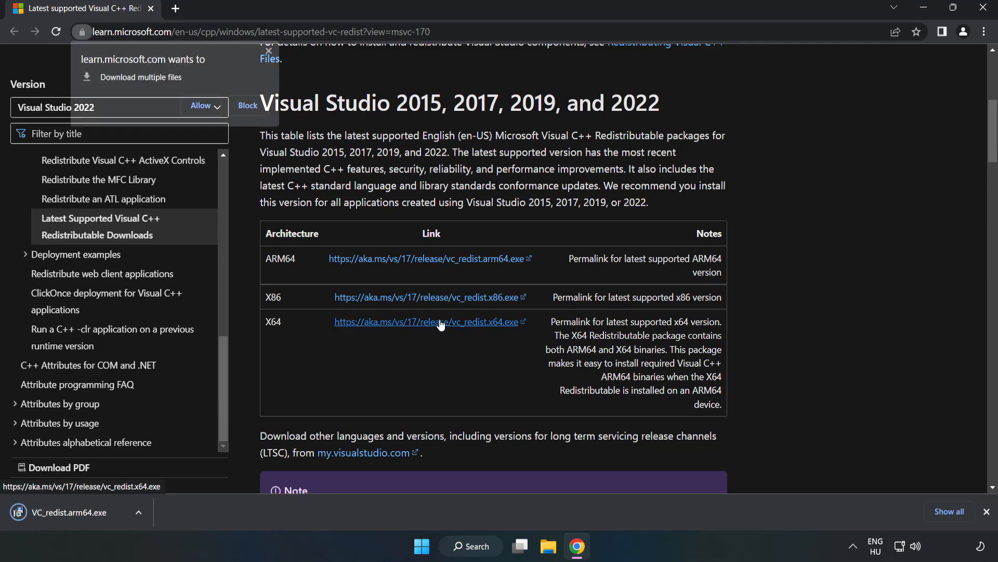
pyautogui.click(201, 105)
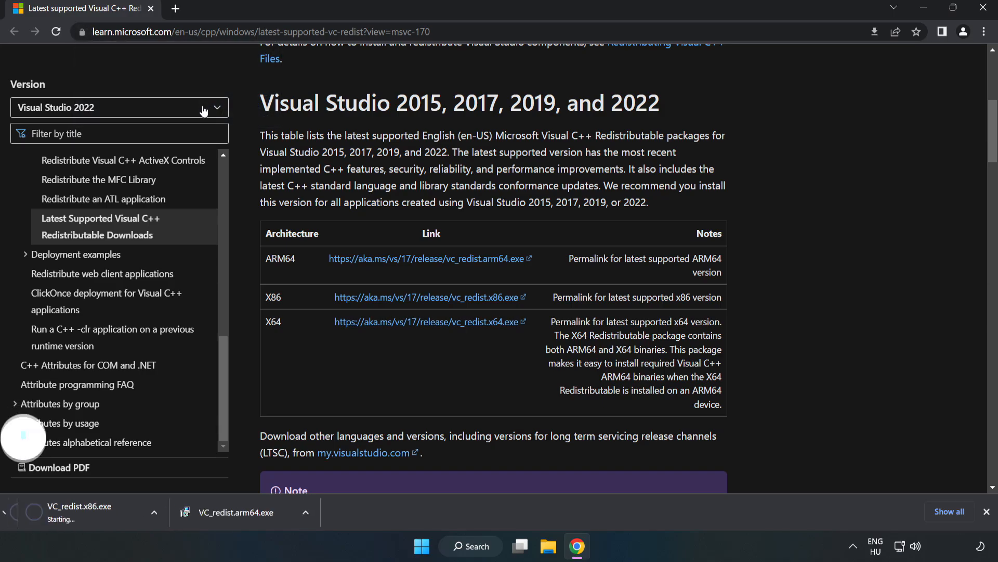
pyautogui.click(427, 321)
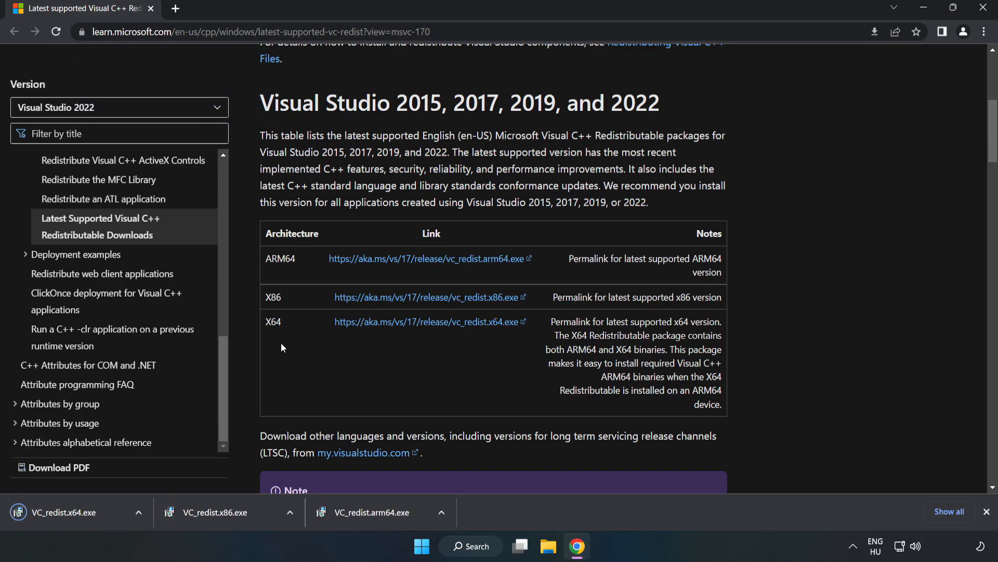
pyautogui.click(382, 512)
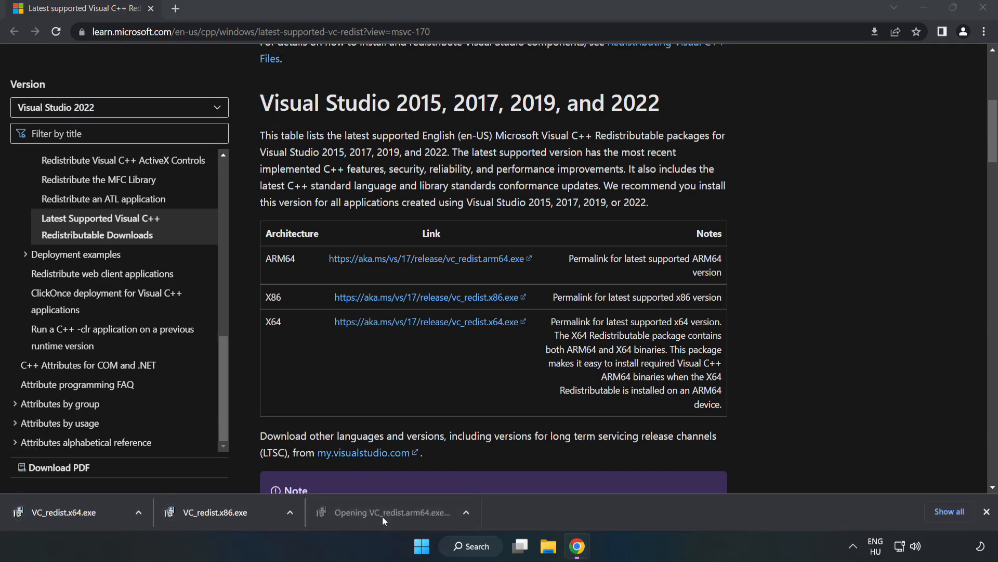
# Agree to the license and try installing the ARM64 redistributable, closing it after it fails
pyautogui.click(388, 512)
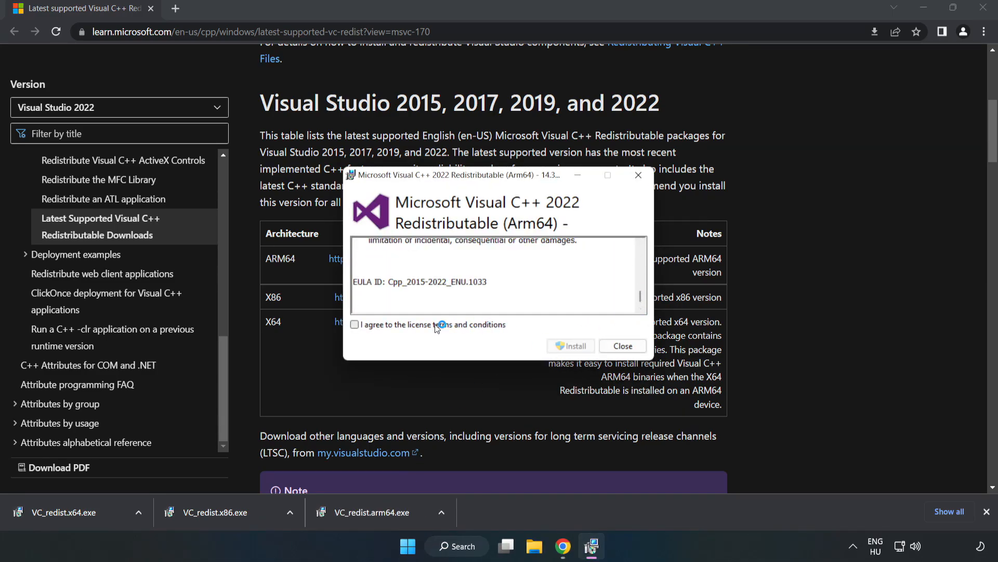
pyautogui.click(354, 324)
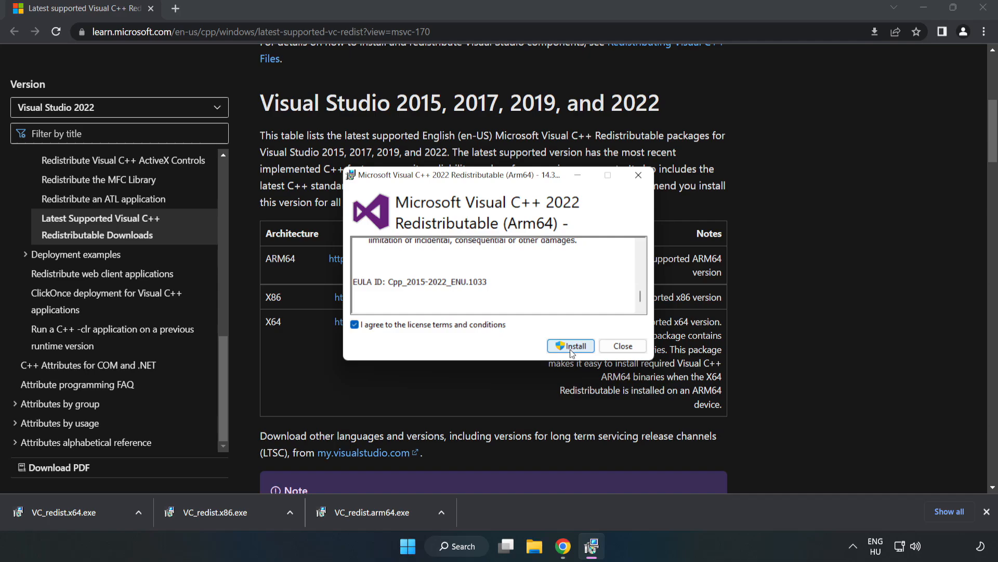
pyautogui.click(570, 346)
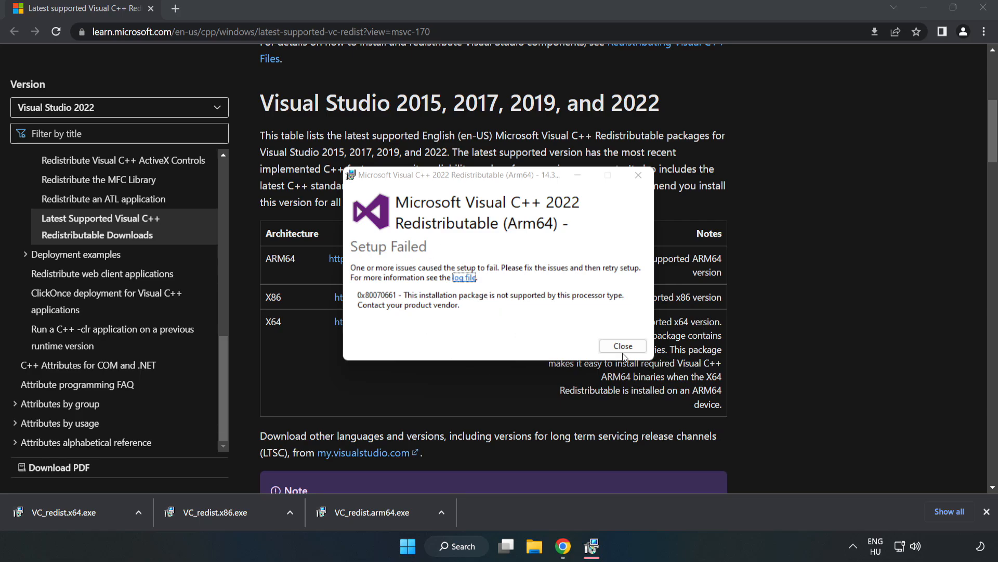
pyautogui.click(622, 346)
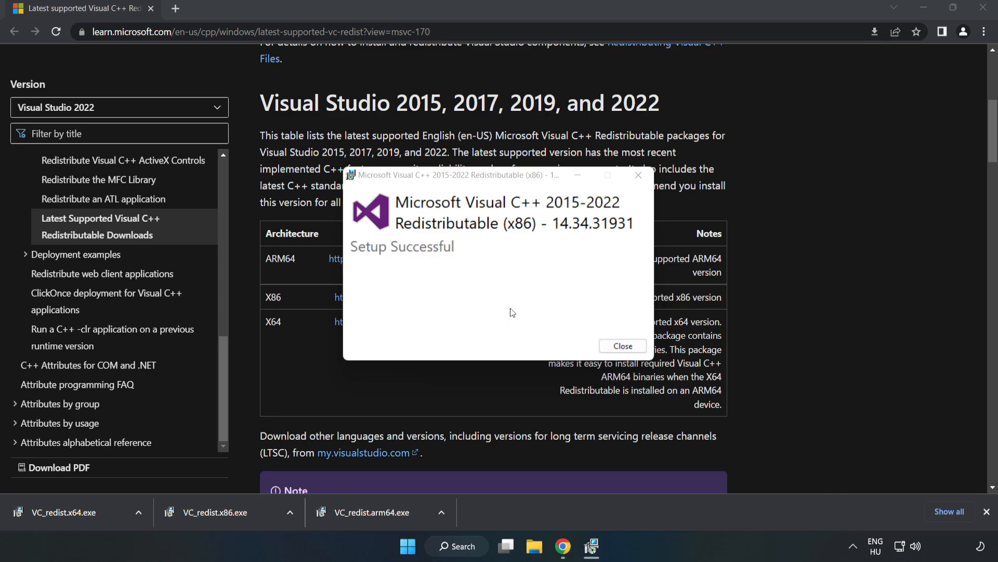
# Close the successful x86 setup, then install the x64 redistributable without restarting
pyautogui.click(622, 346)
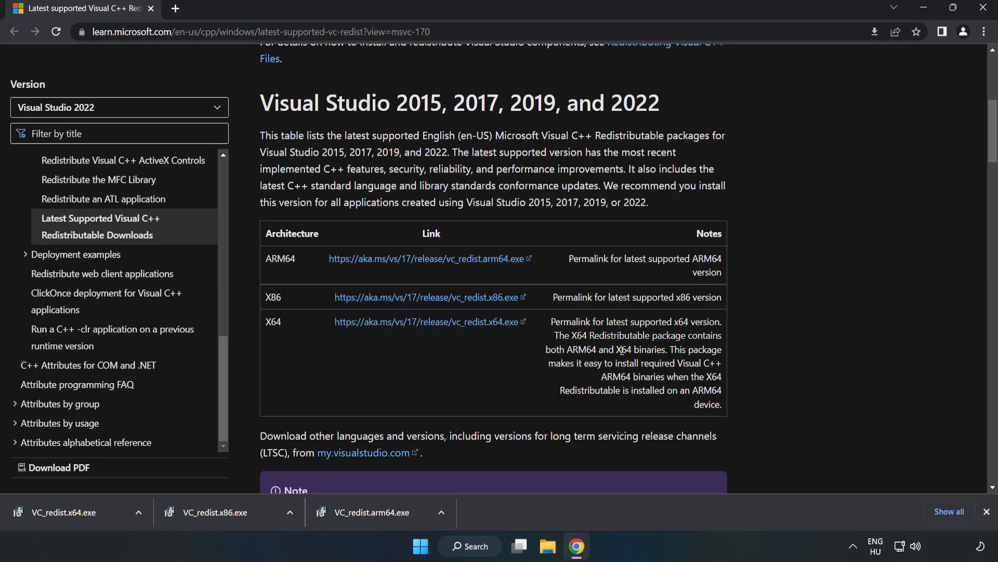
pyautogui.click(60, 511)
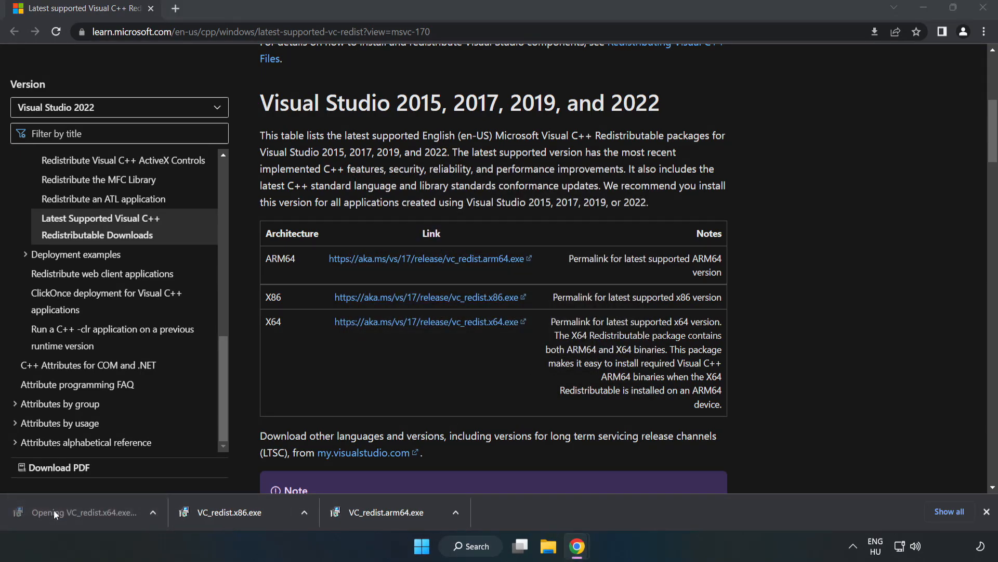
pyautogui.click(82, 512)
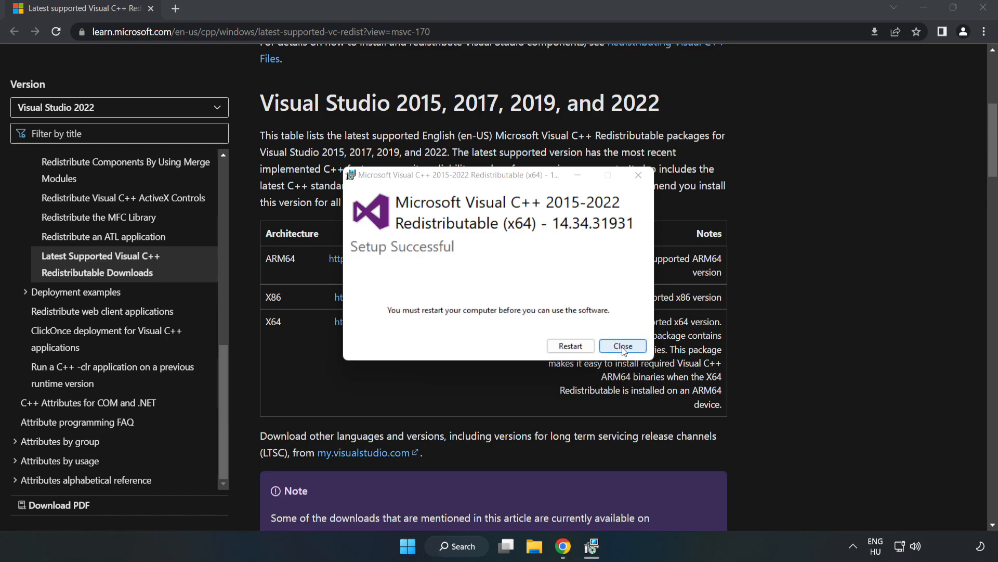
pyautogui.click(622, 345)
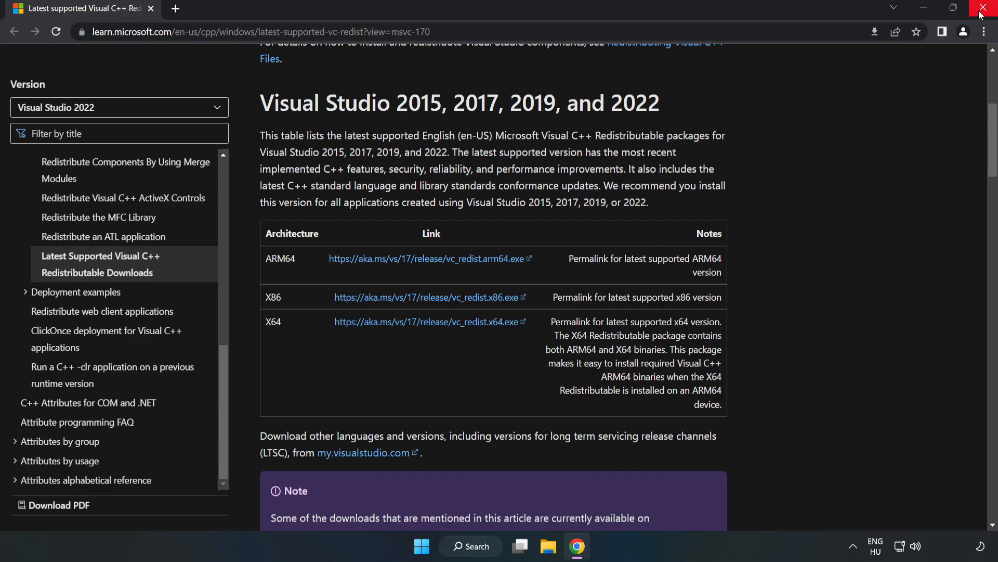
# Close the Chrome browser window
pyautogui.click(987, 8)
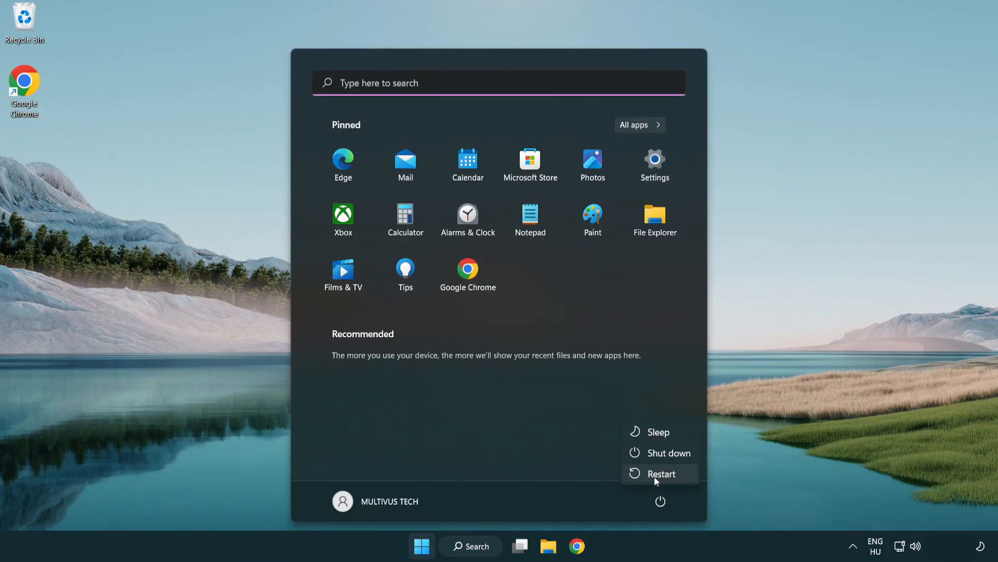
pyautogui.moveTo(661, 474)
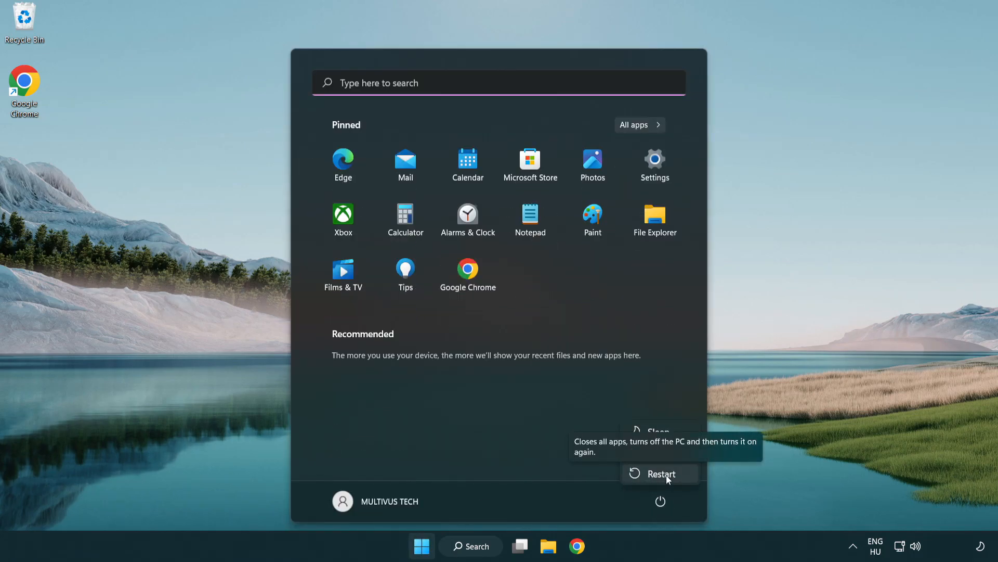